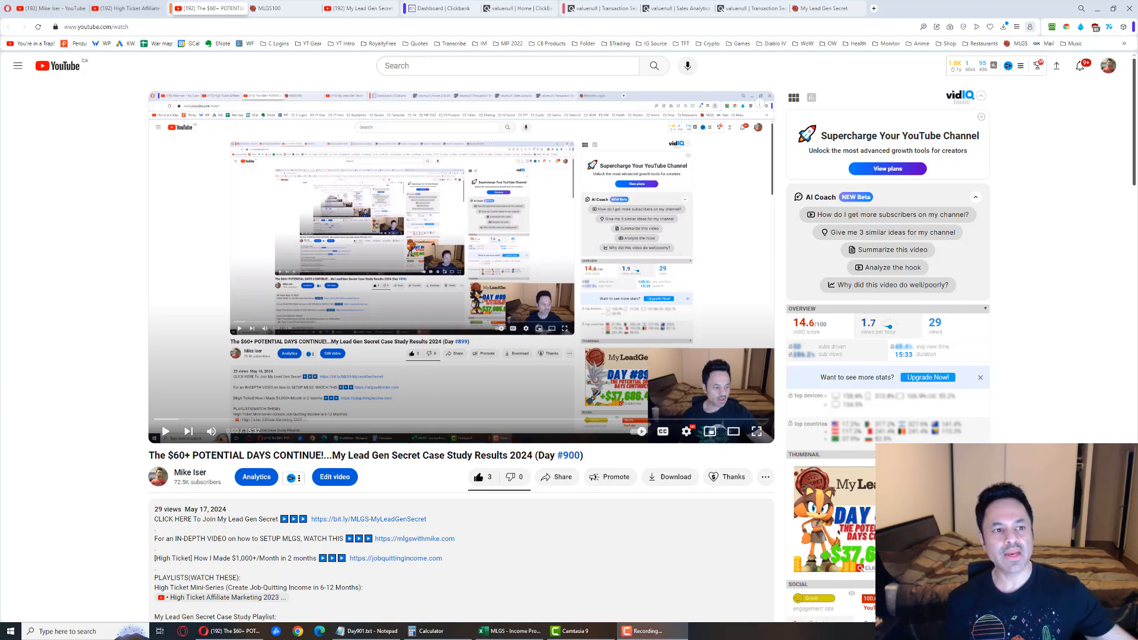
- Switch to the My Lead Gen Secret tab showing lead stats and recently sent mailings
{"action": "left_click", "coordinate": [829, 8]}
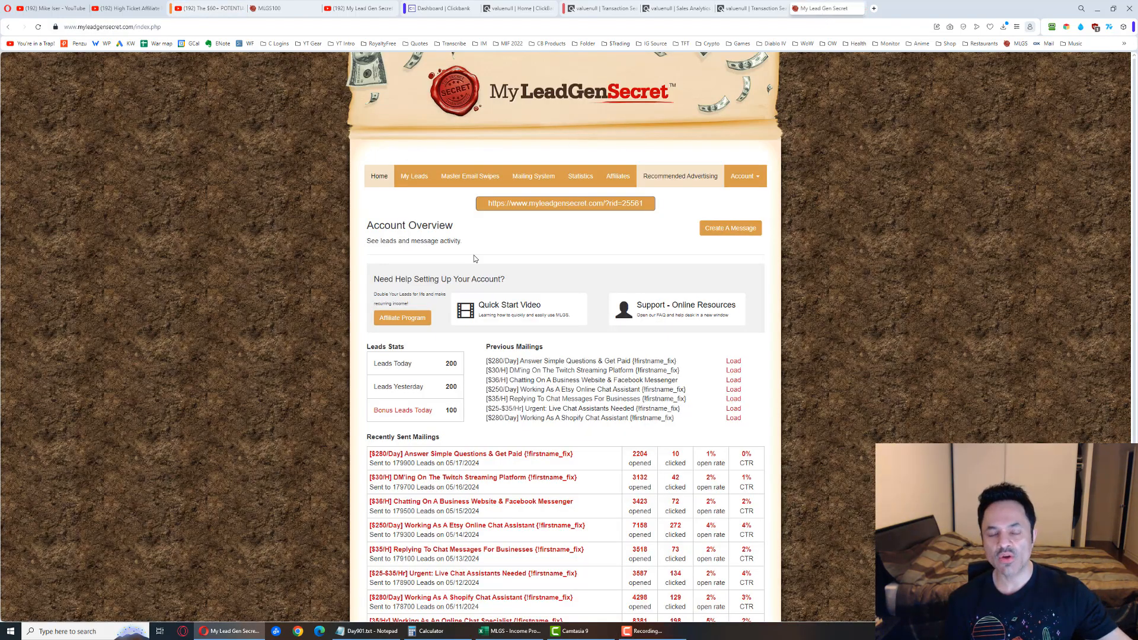
{"action": "mouse_move", "coordinate": [198, 332]}
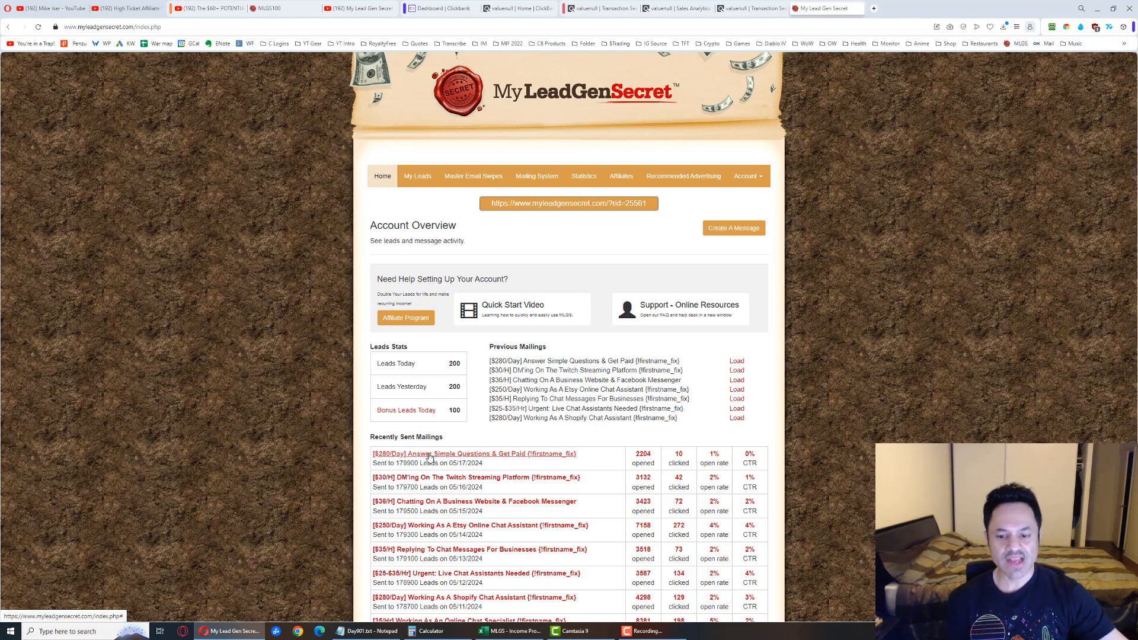
- Open the '$280/Day Answer Simple Questions' mailing to read its full email text
{"action": "left_click", "coordinate": [472, 454]}
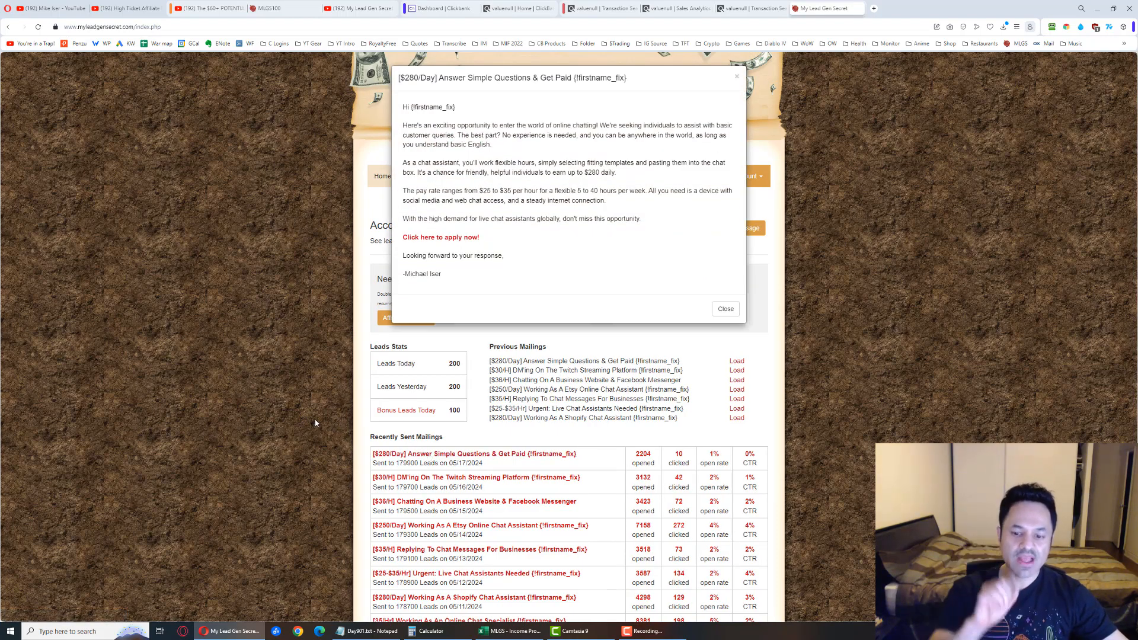
{"action": "mouse_move", "coordinate": [337, 427]}
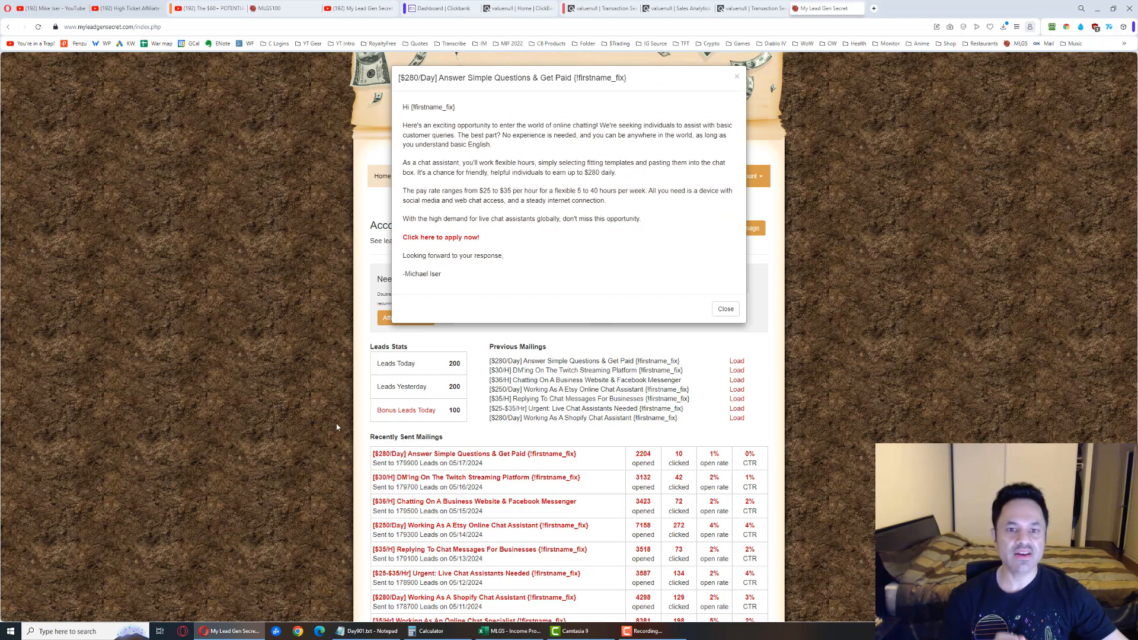
{"action": "mouse_move", "coordinate": [532, 275]}
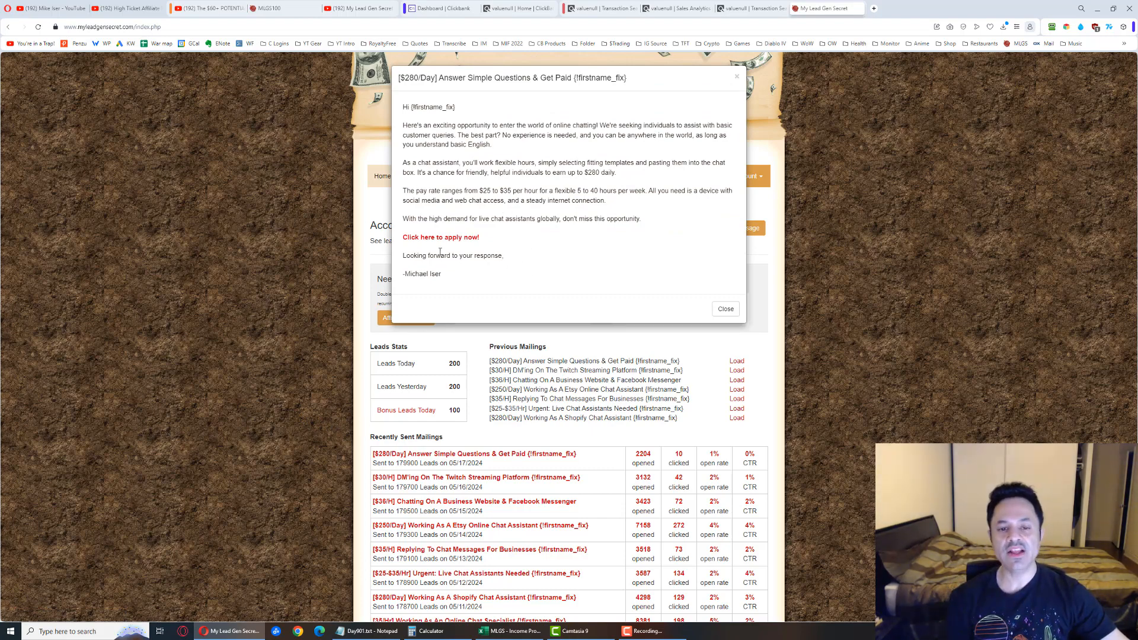
- Dismiss the mailing preview popup to get back to the account overview
{"action": "left_click", "coordinate": [725, 308]}
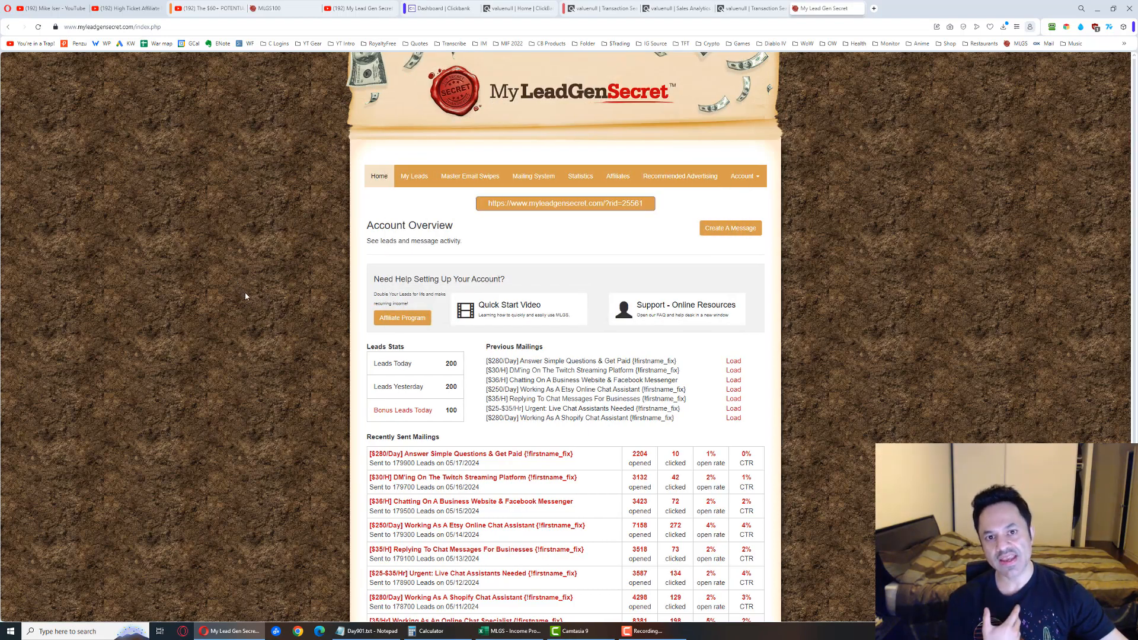
{"action": "mouse_move", "coordinate": [249, 307]}
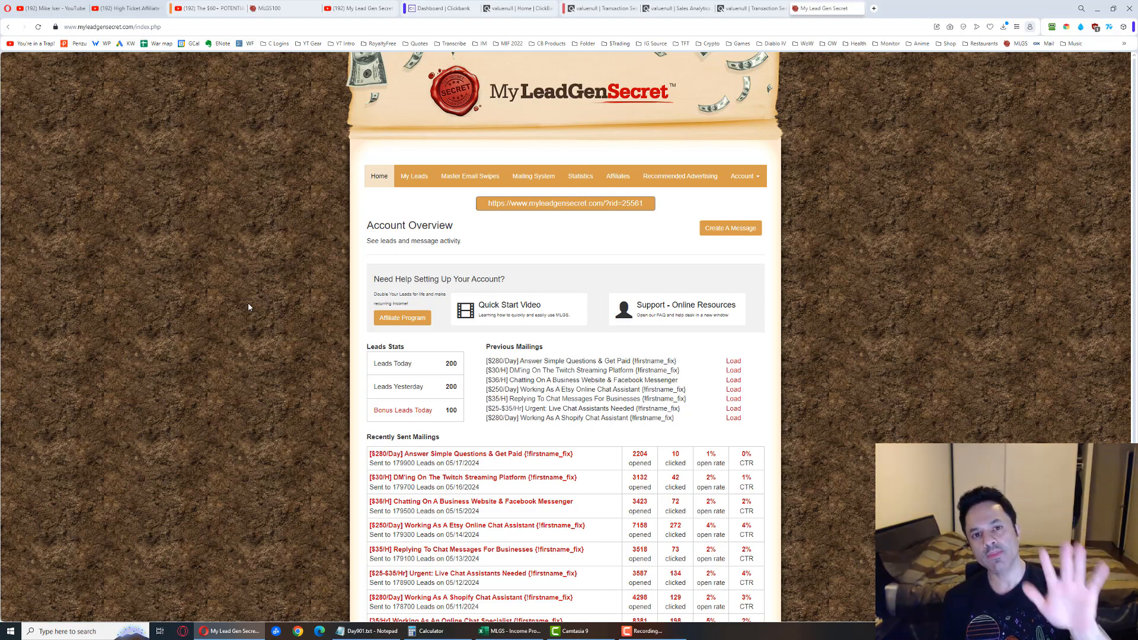
{"action": "mouse_move", "coordinate": [253, 306]}
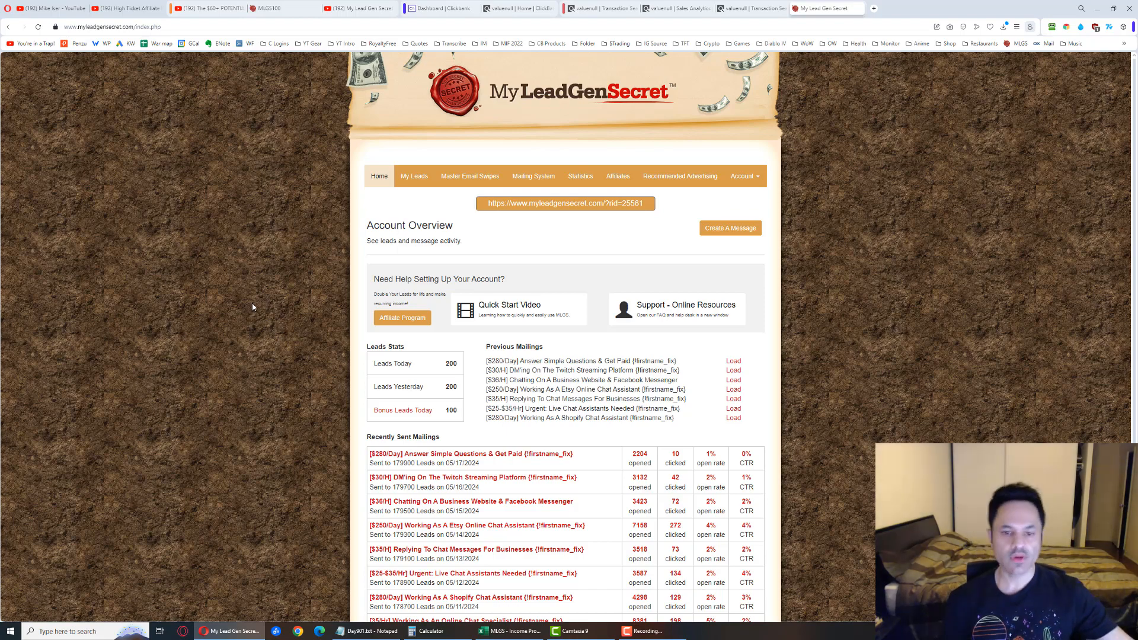
{"action": "double_click", "coordinate": [566, 203]}
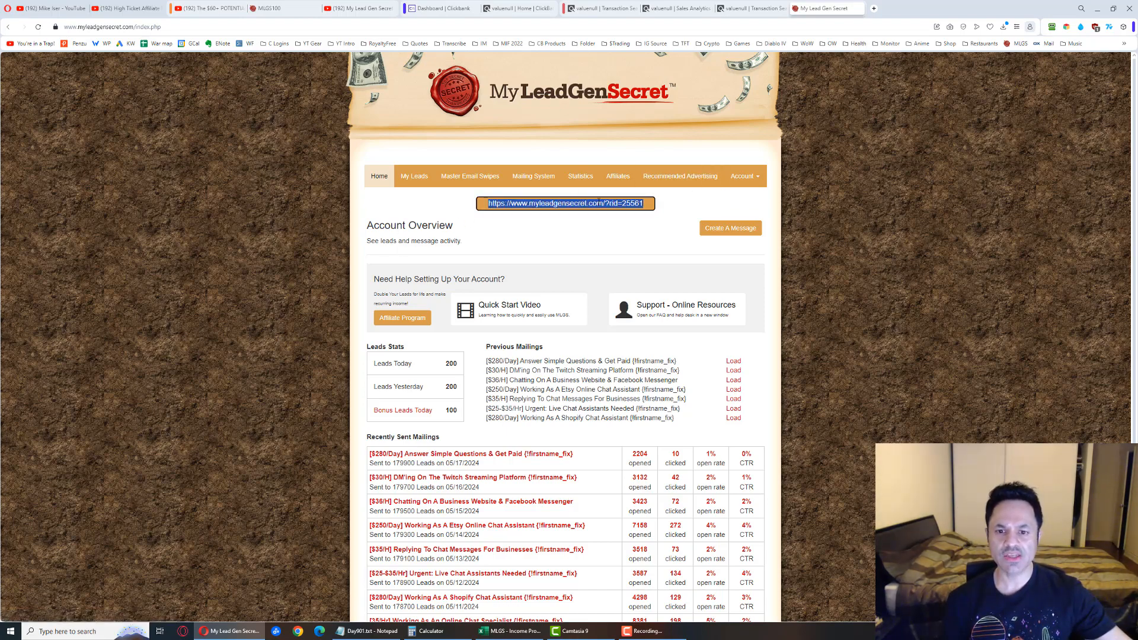
{"action": "mouse_move", "coordinate": [295, 275]}
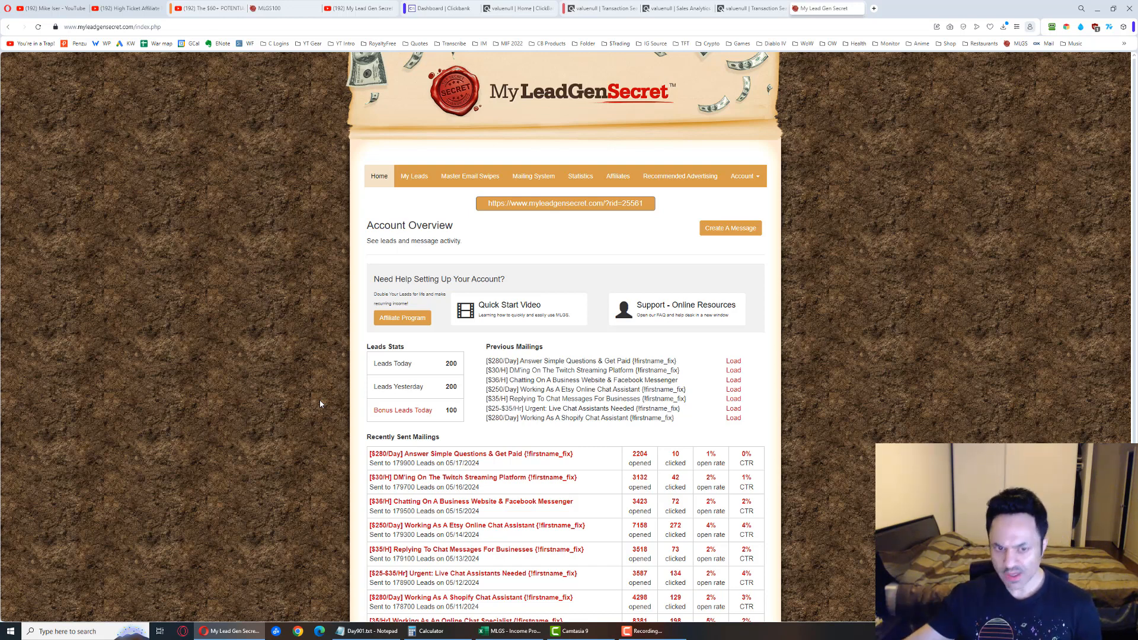
{"action": "mouse_move", "coordinate": [219, 305]}
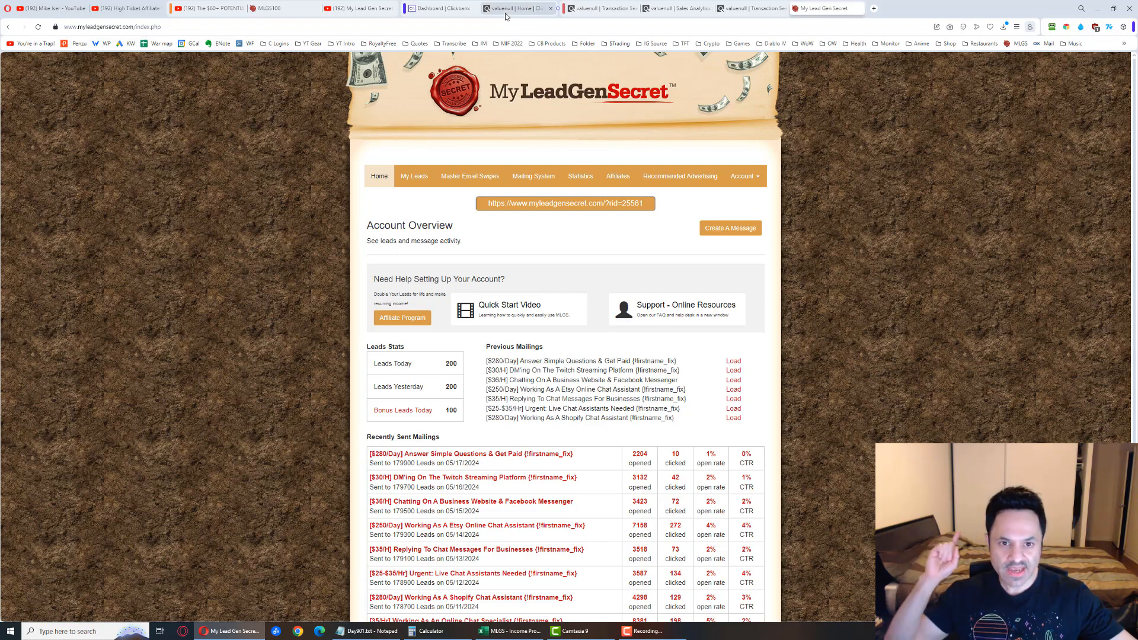
- Show ClickBank's account home and highlight the current week's gross sales figure
{"action": "left_click", "coordinate": [512, 8]}
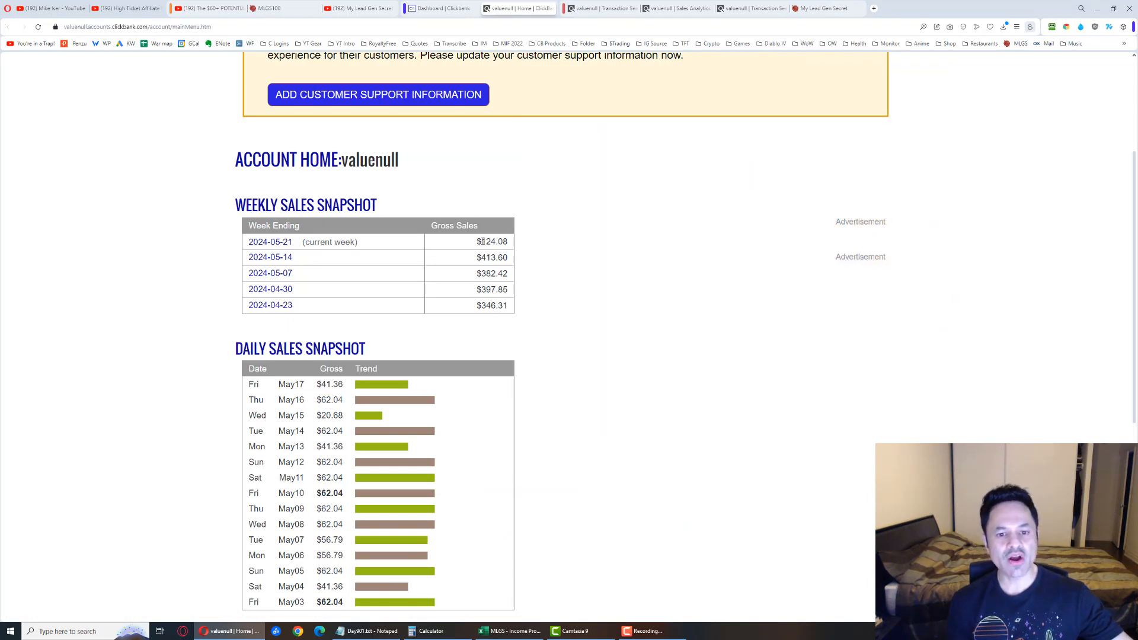
{"action": "double_click", "coordinate": [494, 241]}
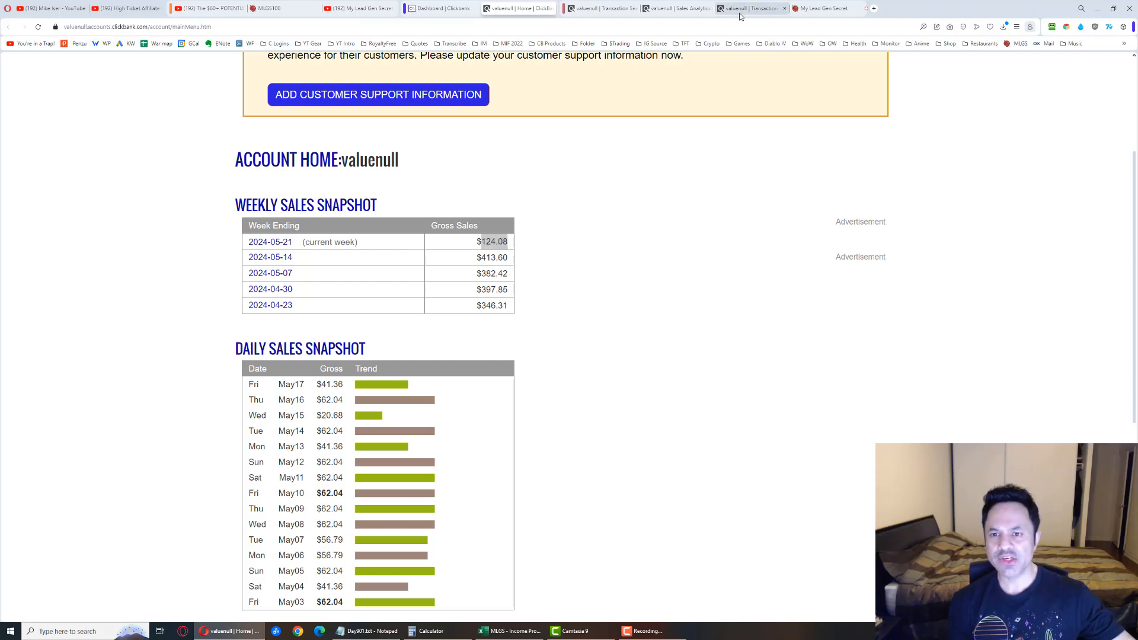
- Show the transaction report (99 results, $1,540.18) and select its last three rows
{"action": "left_click", "coordinate": [752, 8]}
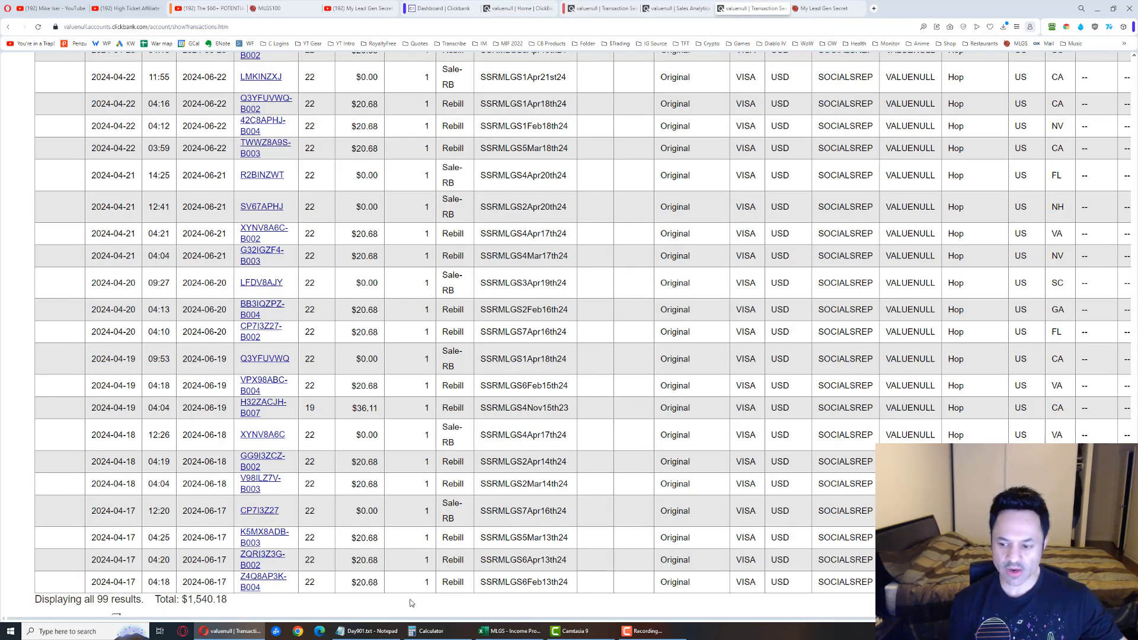
{"action": "mouse_move", "coordinate": [131, 547]}
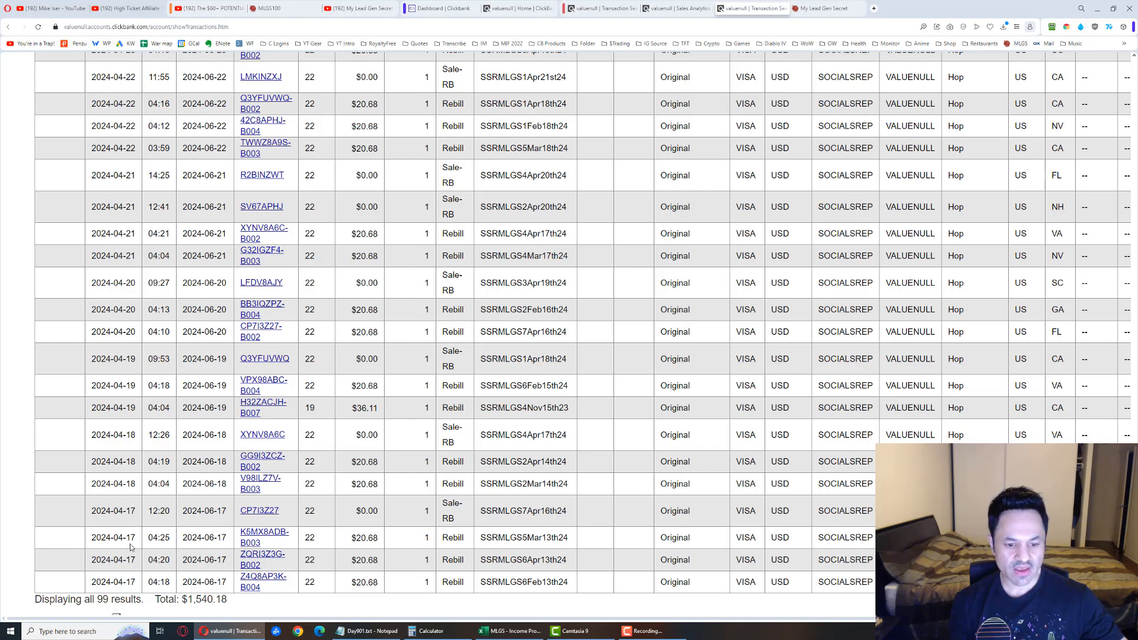
{"action": "left_click_drag", "start_coordinate": [113, 537], "coordinate": [529, 581]}
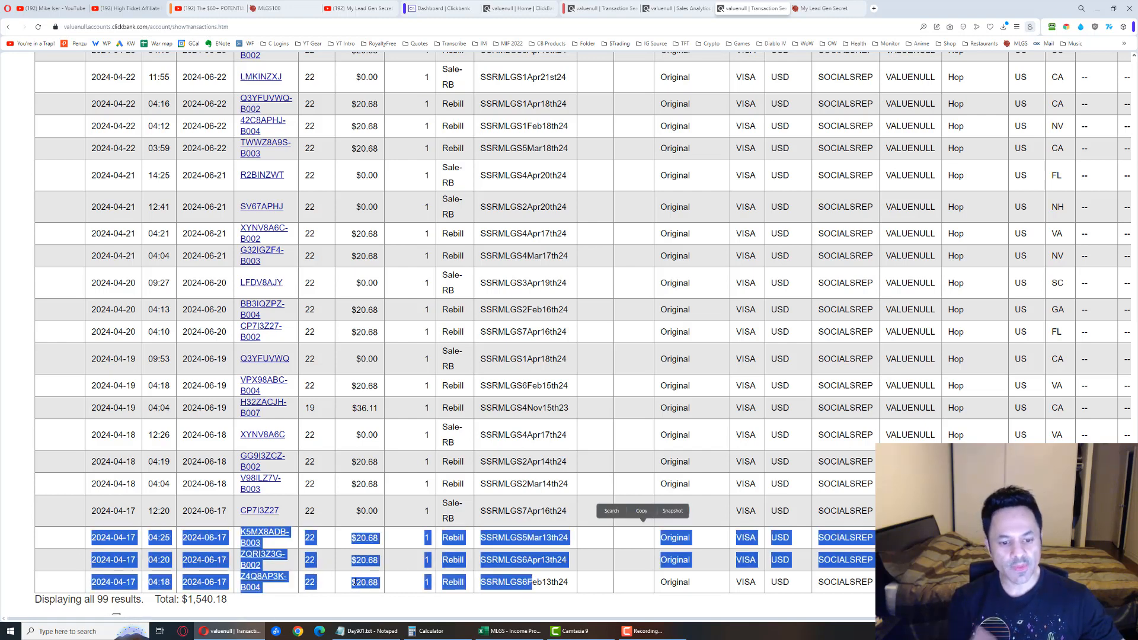
- Return to the account home weekly snapshot showing $124.08 for the current week
{"action": "left_click", "coordinate": [433, 447]}
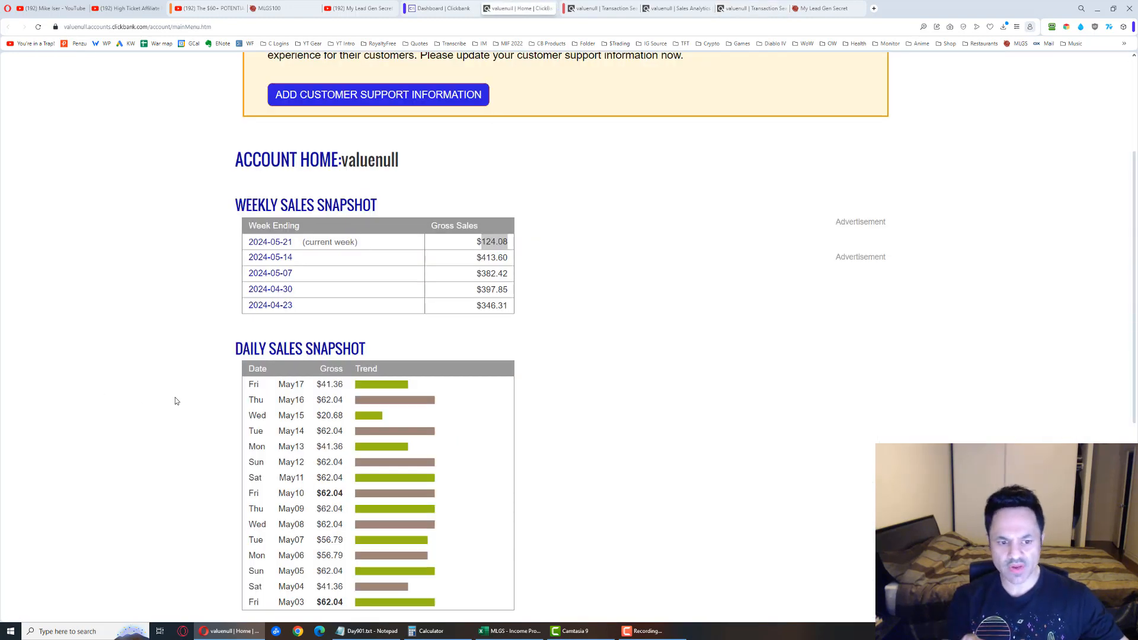
{"action": "mouse_move", "coordinate": [366, 435]}
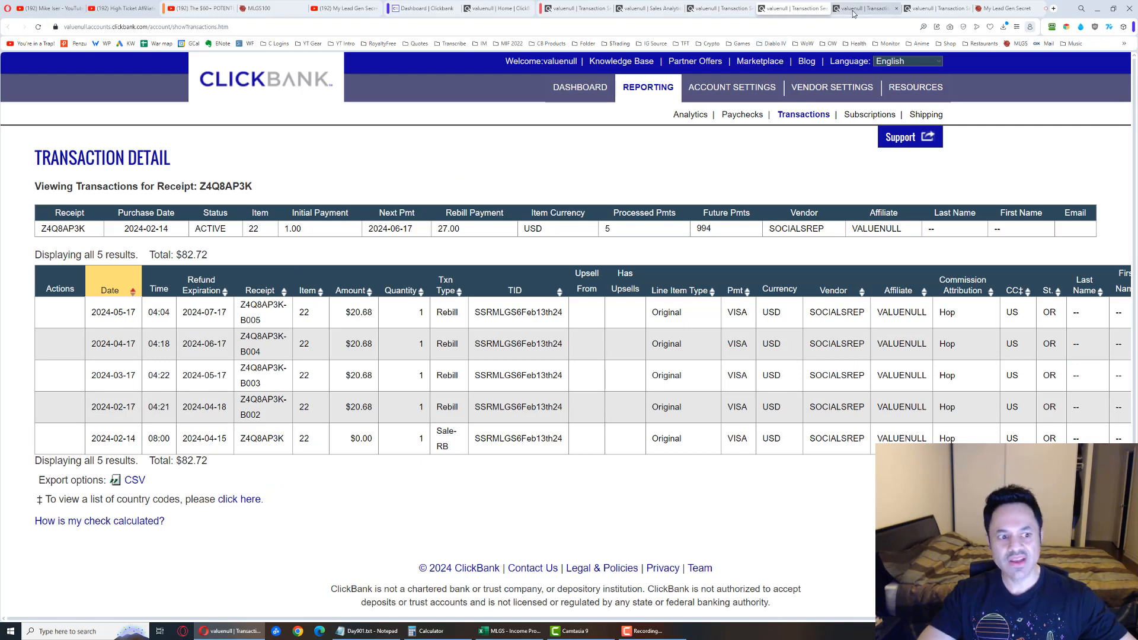
- View cancelled receipts ZQRI3Z3G and K5MX8ADB, then May 17's three transactions totalling $41.36
{"action": "left_click", "coordinate": [866, 9]}
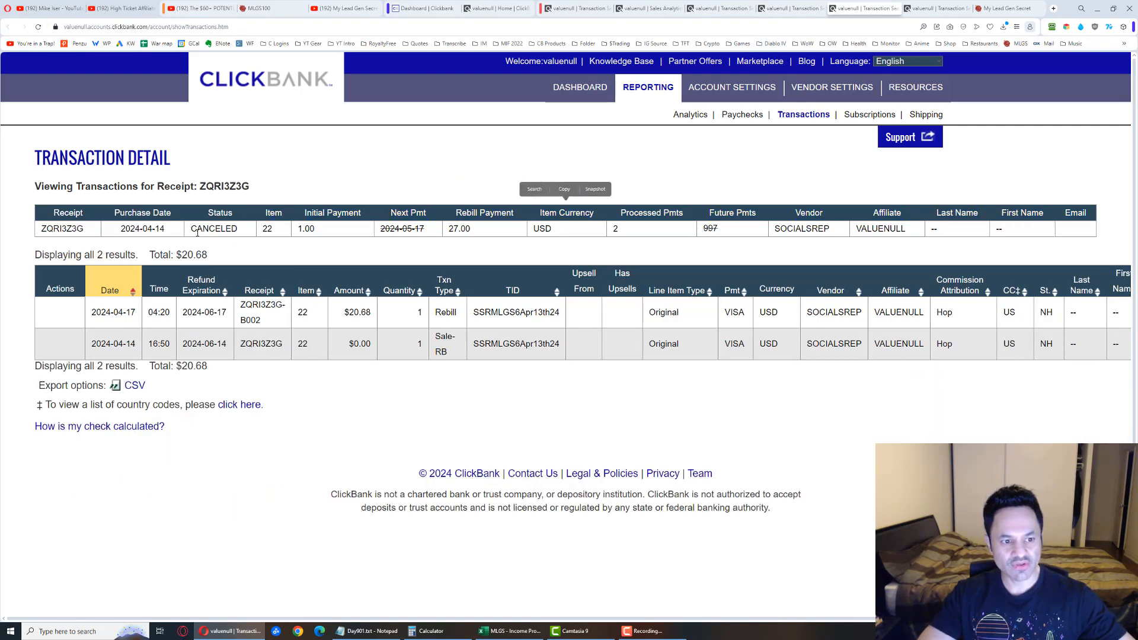
{"action": "left_click", "coordinate": [937, 8]}
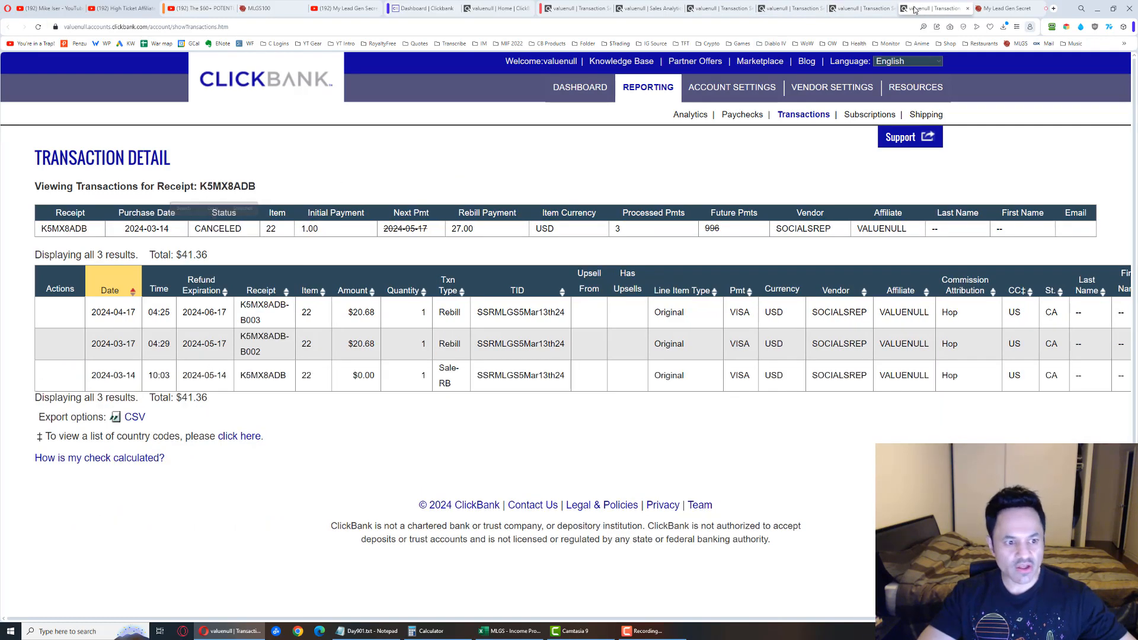
{"action": "double_click", "coordinate": [218, 229]}
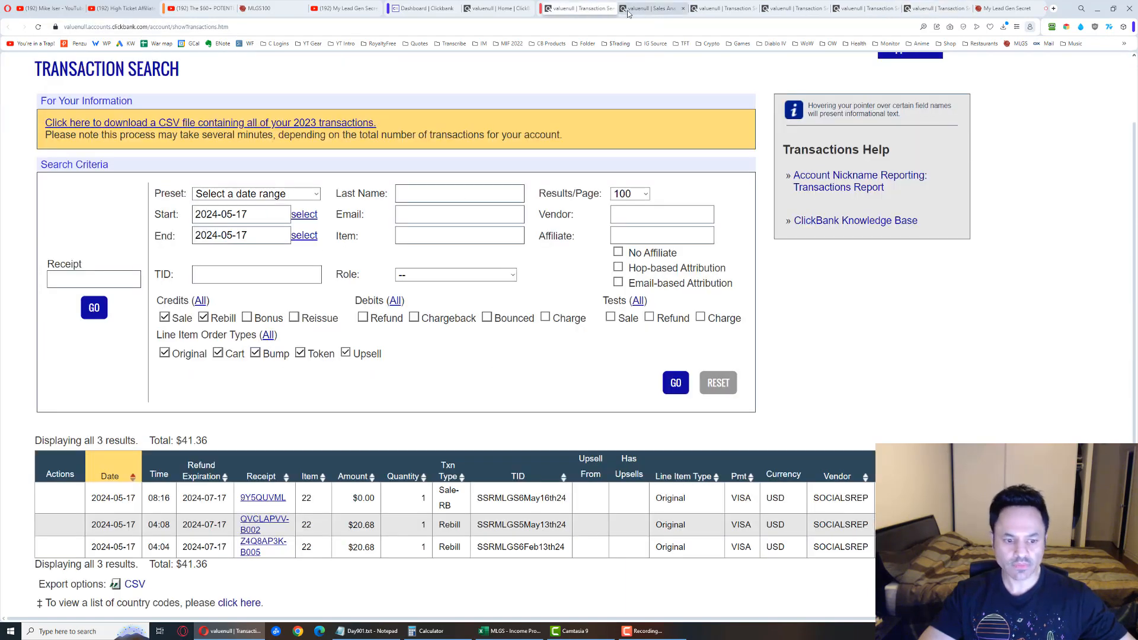
- Compare daily snapshot totals against the May 14 and May 17 transaction lists, then view Sales Analytics
{"action": "left_click", "coordinate": [496, 8]}
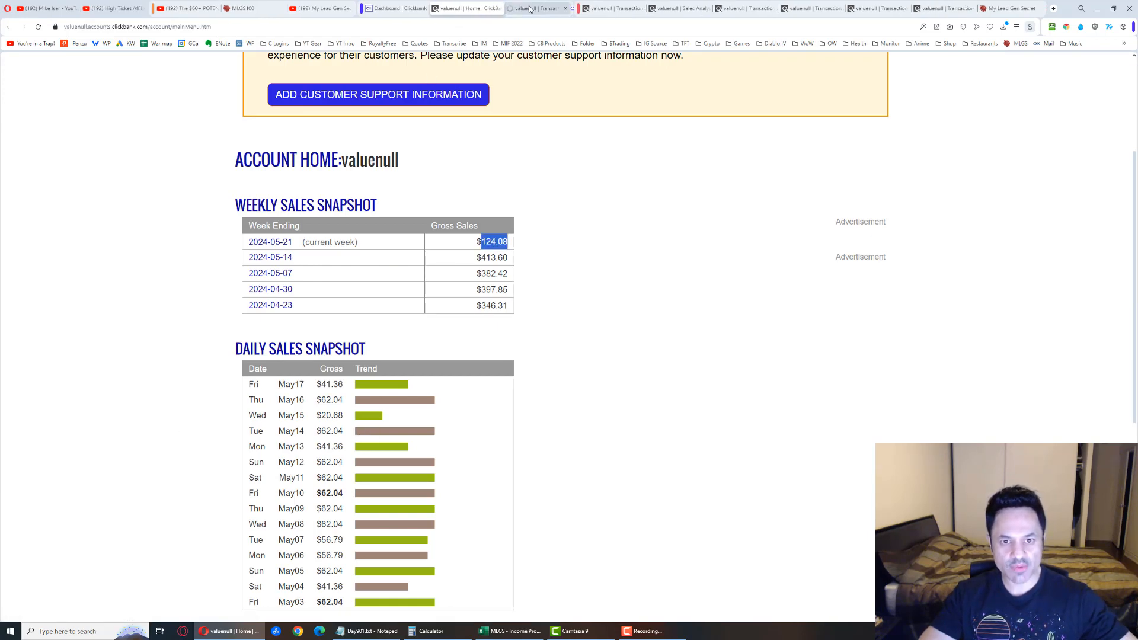
{"action": "left_click", "coordinate": [533, 9]}
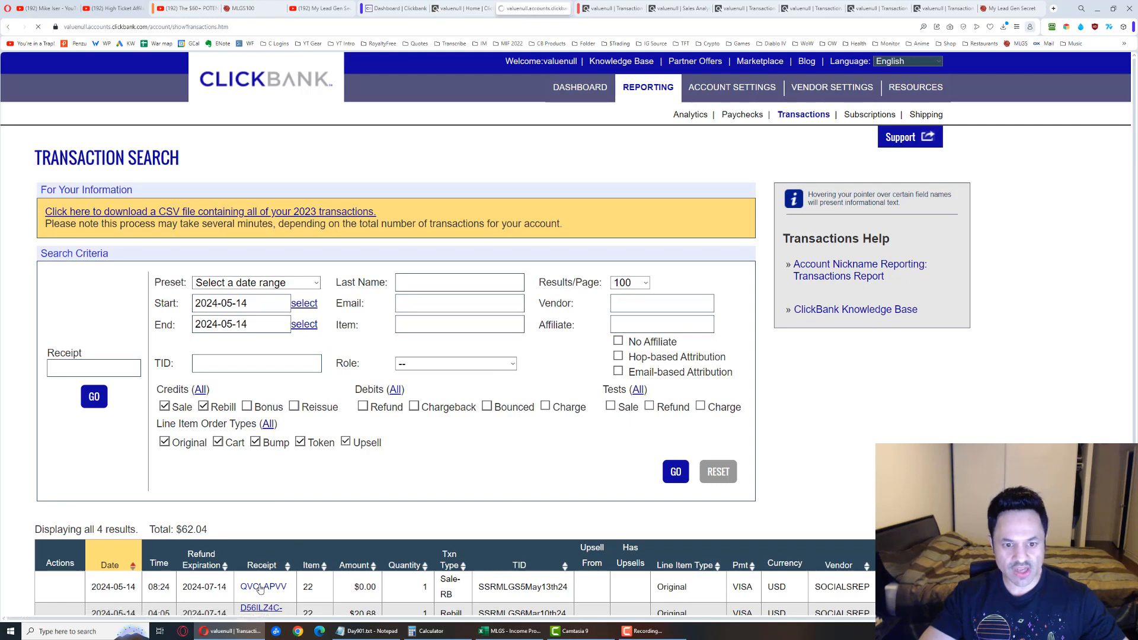
{"action": "left_click", "coordinate": [263, 586]}
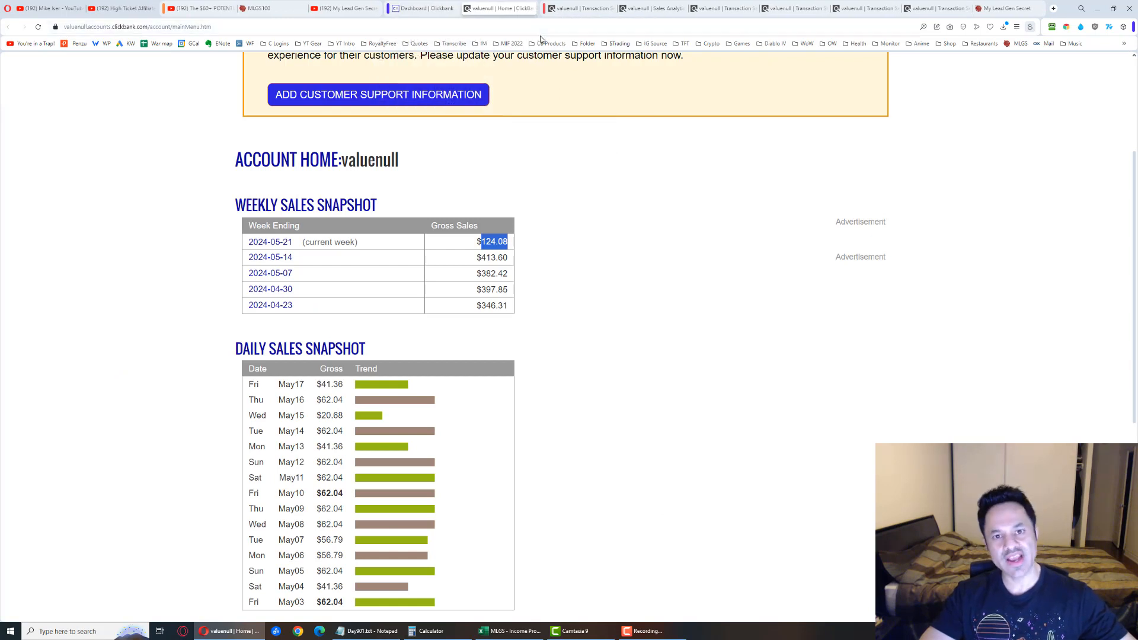
{"action": "mouse_move", "coordinate": [560, 97]}
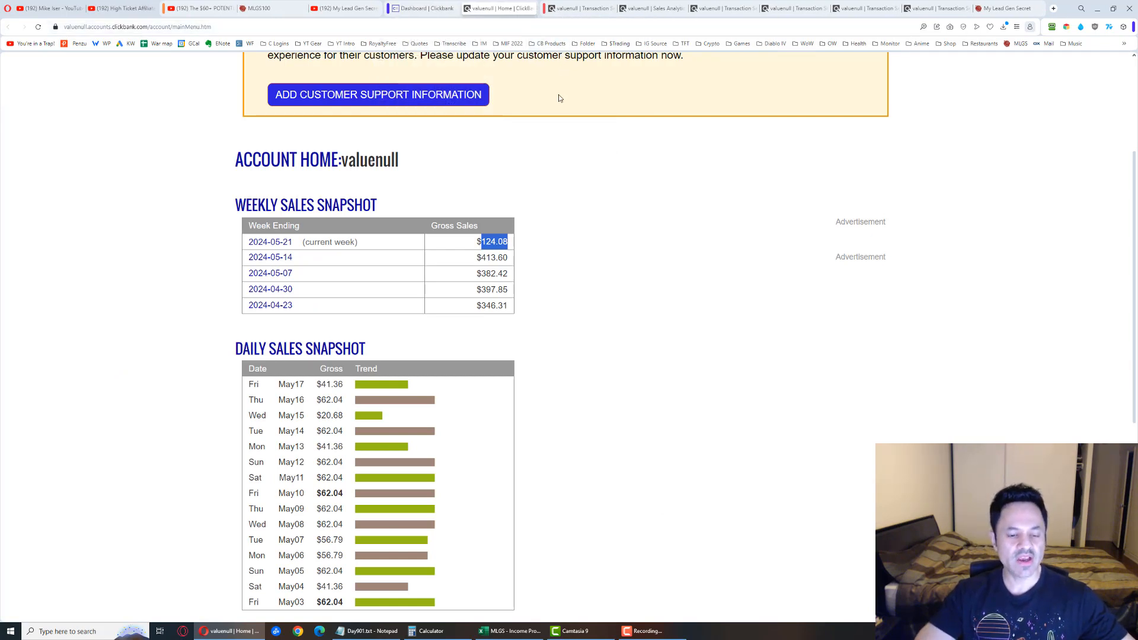
{"action": "mouse_move", "coordinate": [384, 421]}
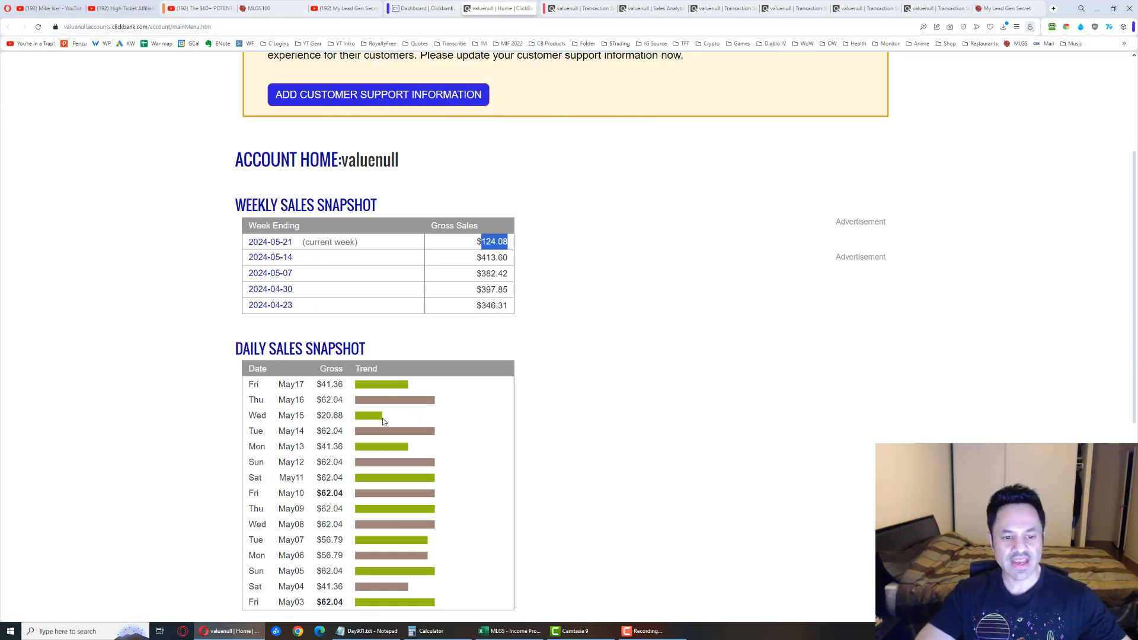
{"action": "left_click", "coordinate": [577, 8]}
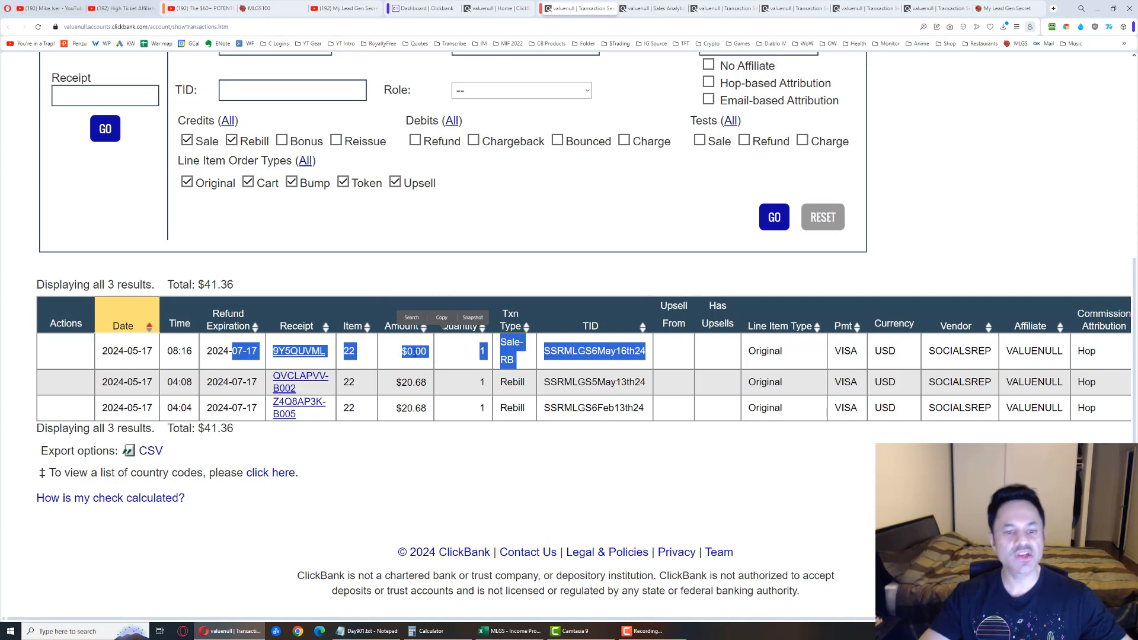
{"action": "mouse_move", "coordinate": [537, 121]}
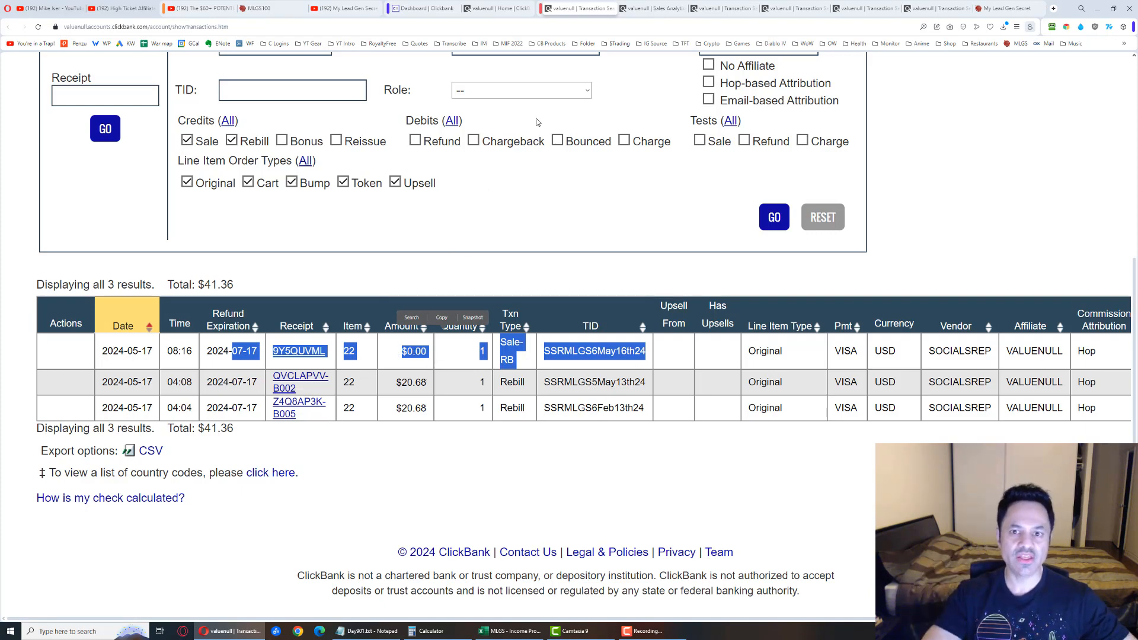
{"action": "left_click", "coordinate": [656, 9]}
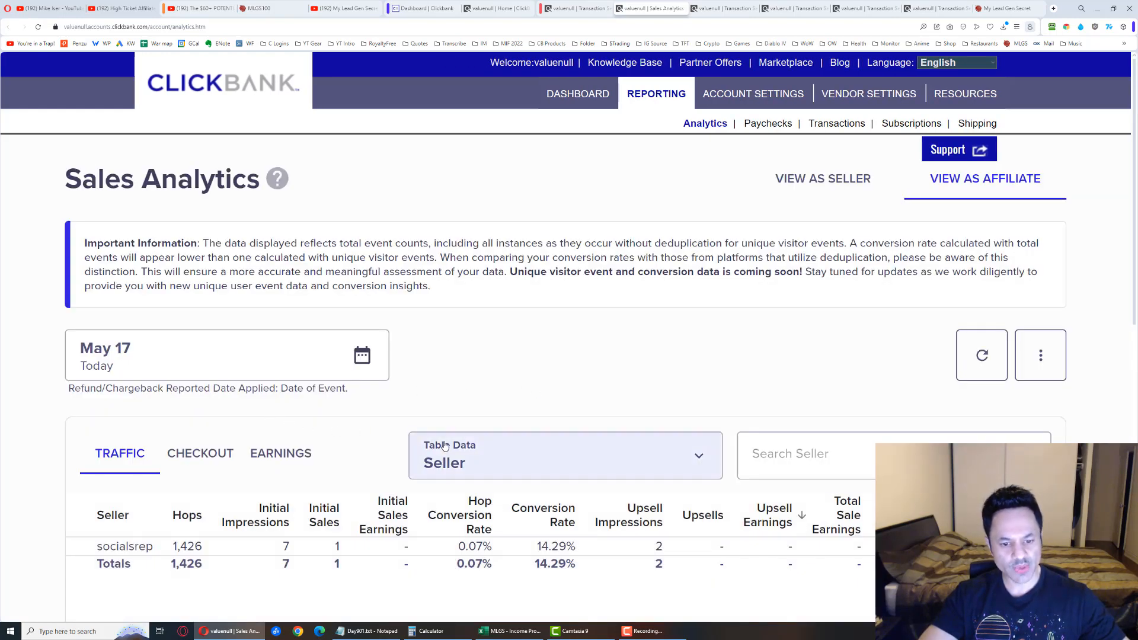
- Mark May 17's single initial sale and show earnings by TID totalling $41.36
{"action": "scroll", "scroll_direction": "down", "scroll_amount": 3}
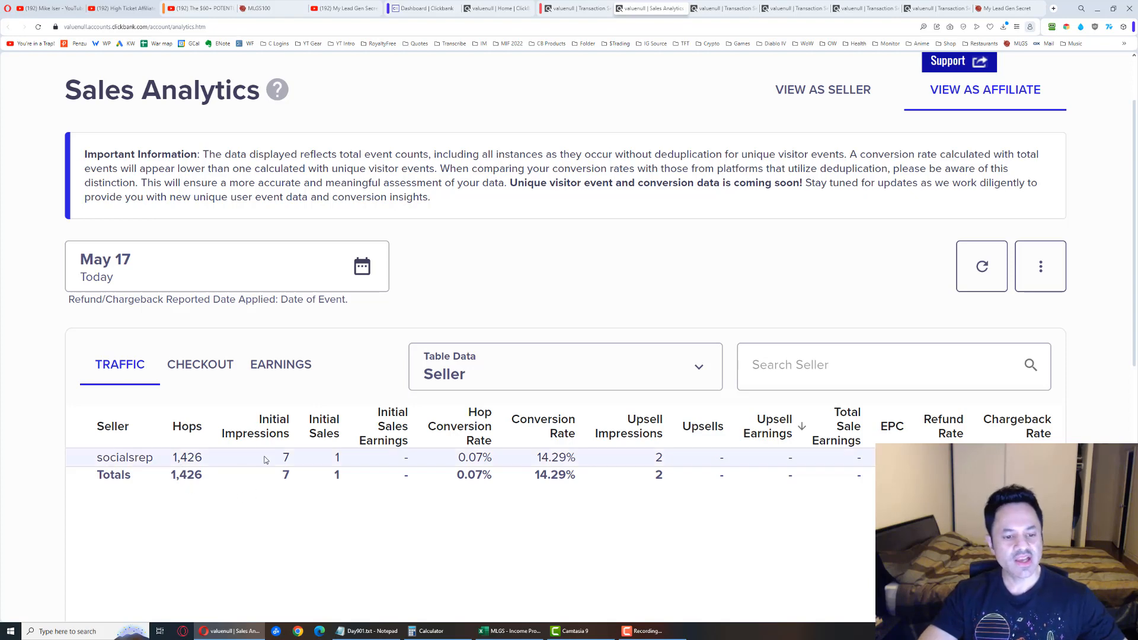
{"action": "double_click", "coordinate": [336, 458]}
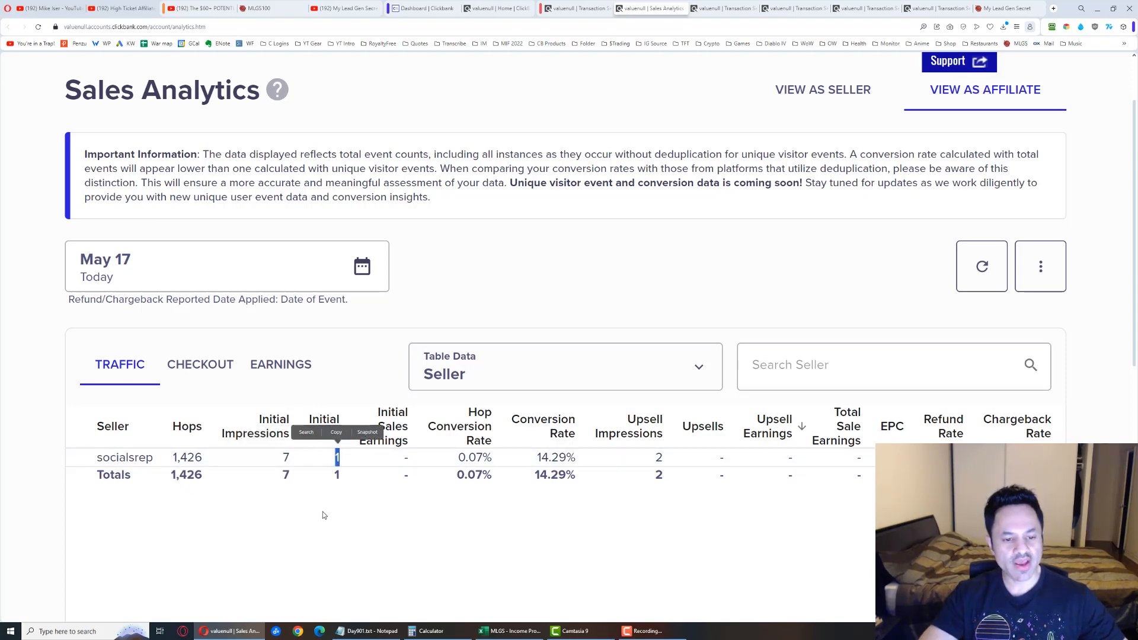
{"action": "left_click", "coordinate": [281, 365]}
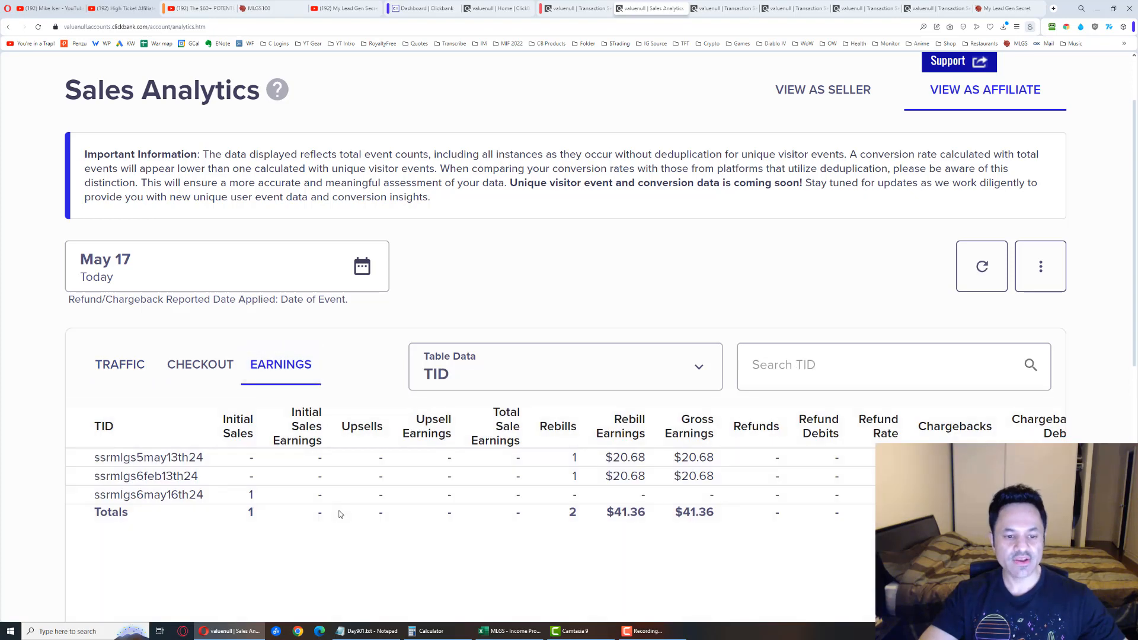
{"action": "scroll", "scroll_direction": "down", "scroll_amount": 3}
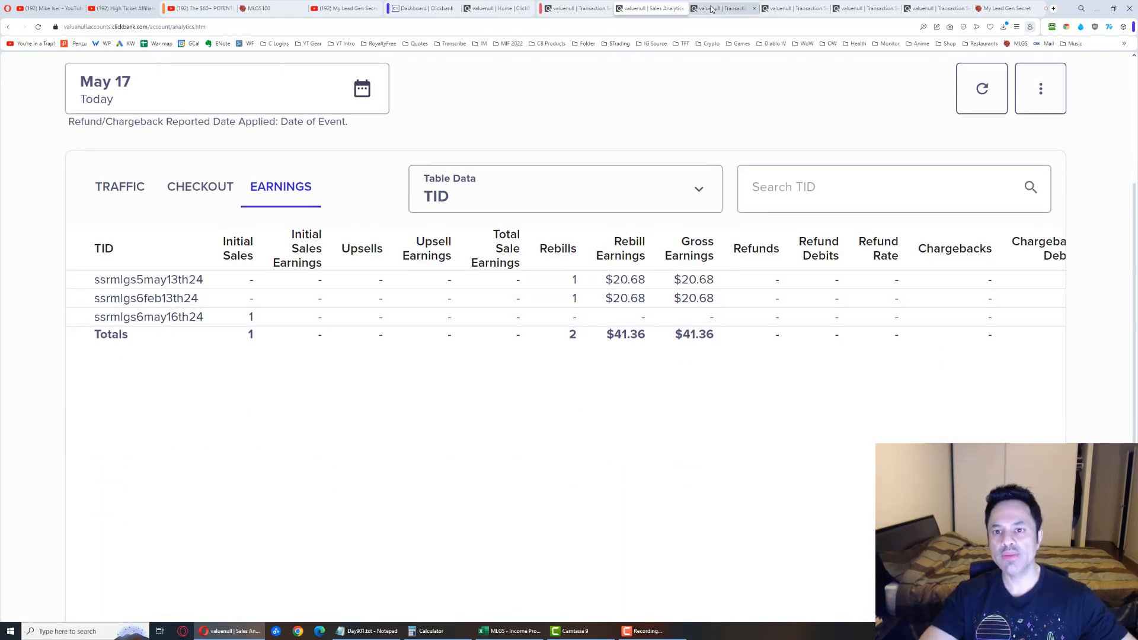
{"action": "left_click", "coordinate": [720, 8]}
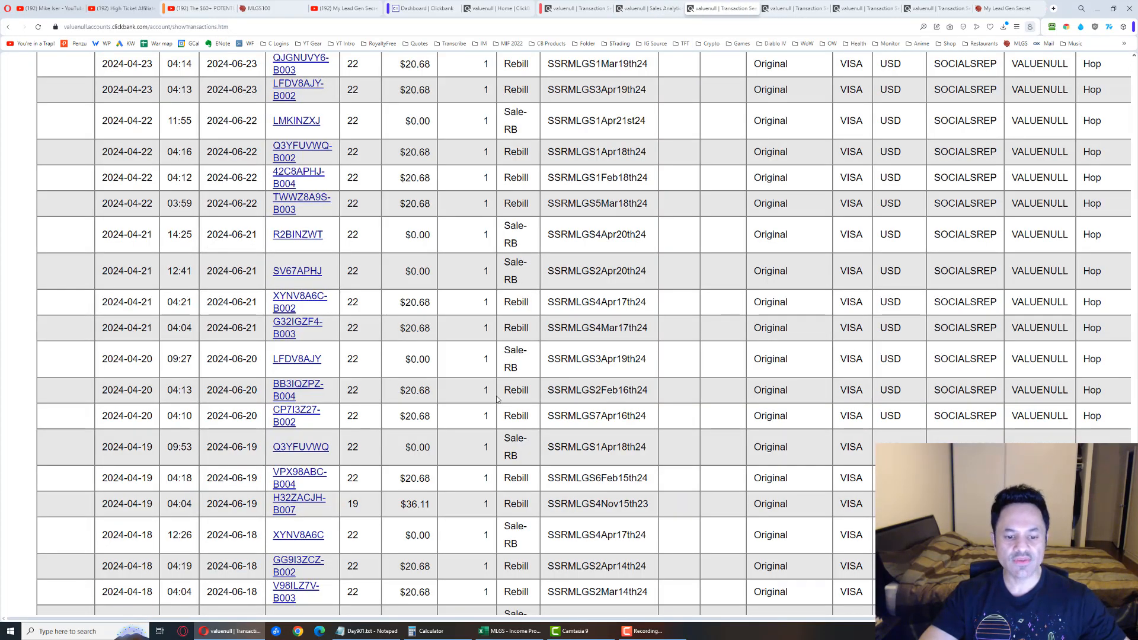
{"action": "scroll", "scroll_direction": "down", "scroll_amount": 3}
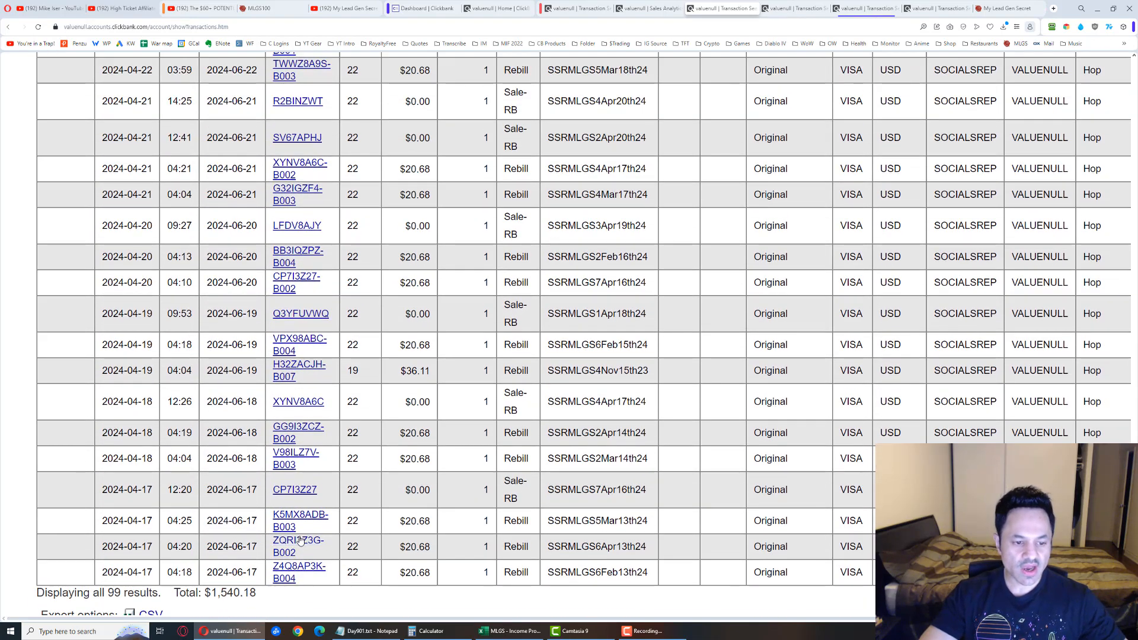
{"action": "mouse_move", "coordinate": [268, 463]}
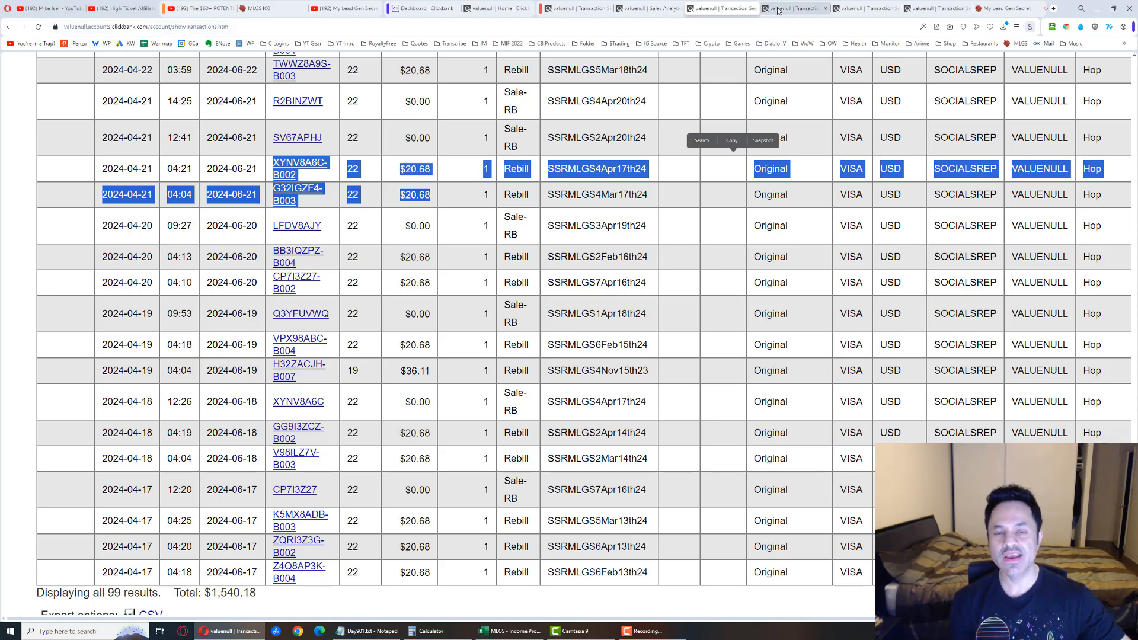
{"action": "left_click", "coordinate": [789, 8]}
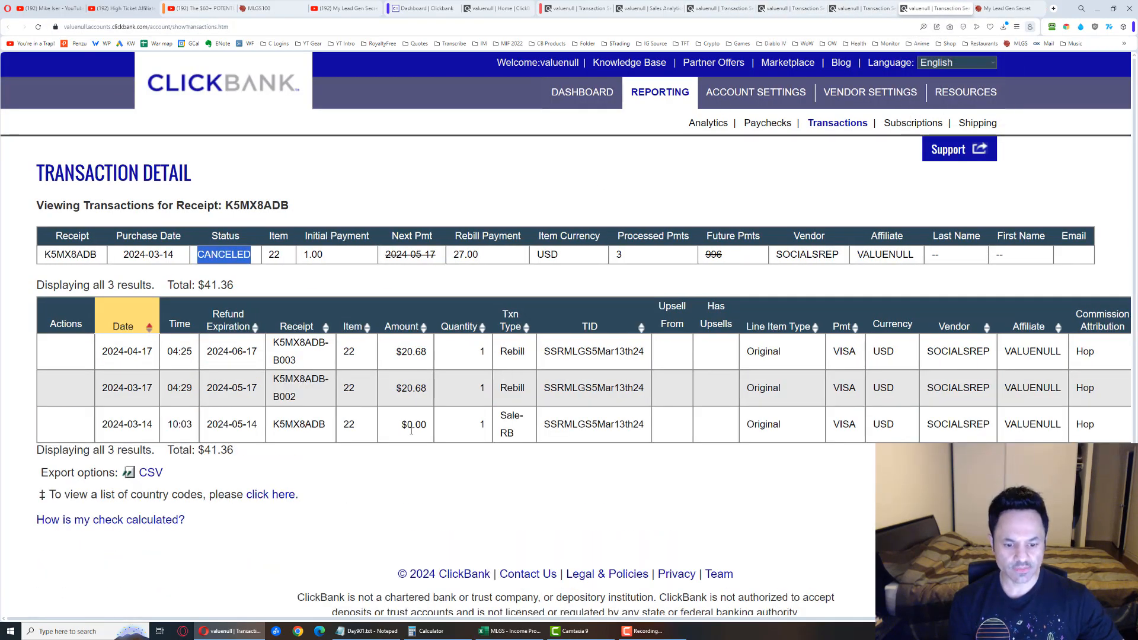
{"action": "left_click", "coordinate": [507, 630]}
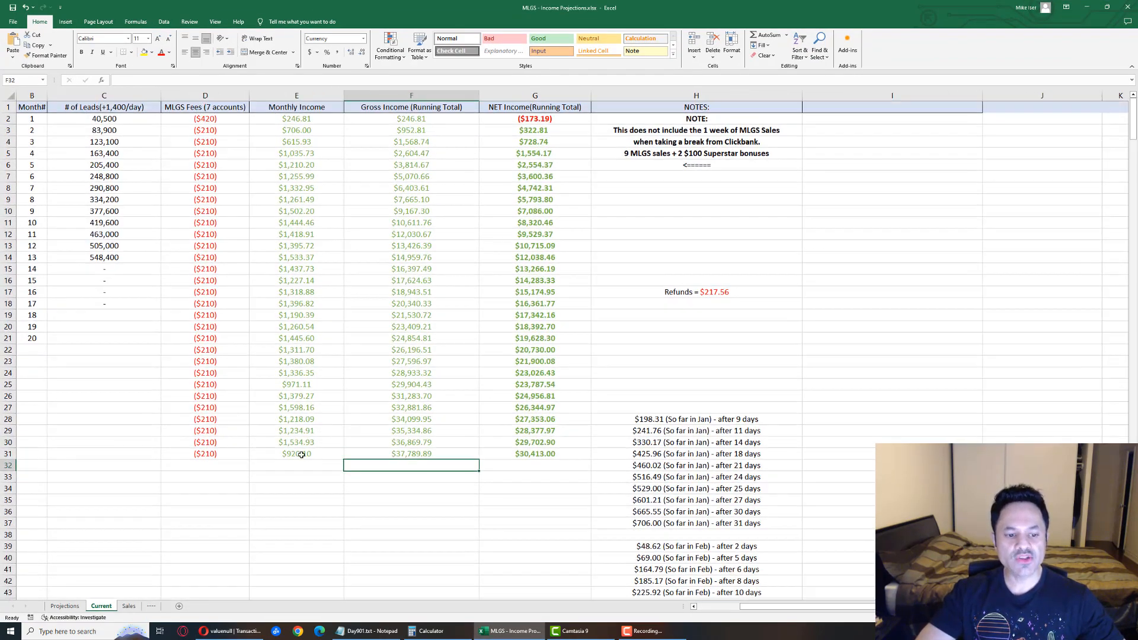
- Check Month 31's figures: $920.10 monthly income, $37,789.89 gross, $30,413.00 net
{"action": "left_click", "coordinate": [295, 454]}
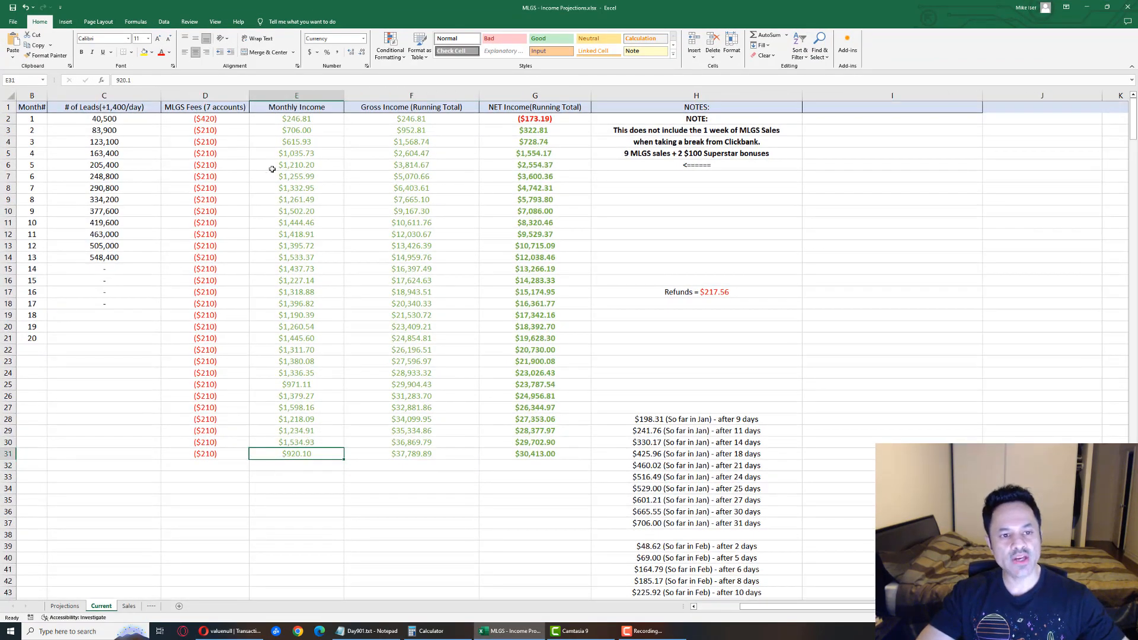
{"action": "left_click", "coordinate": [411, 453]}
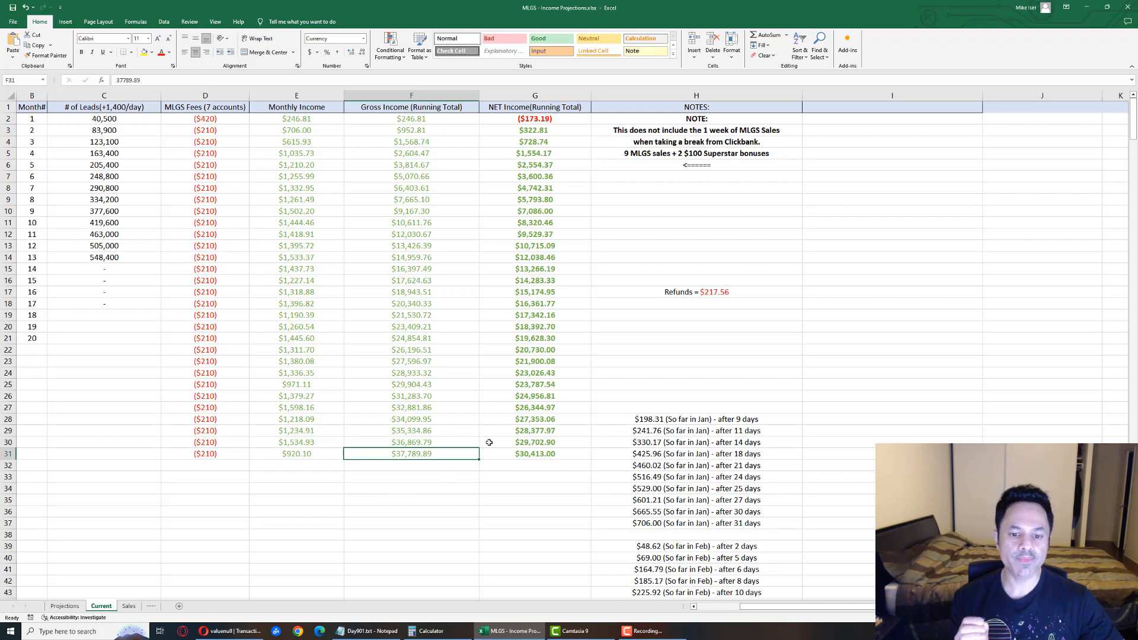
{"action": "left_click", "coordinate": [535, 453]}
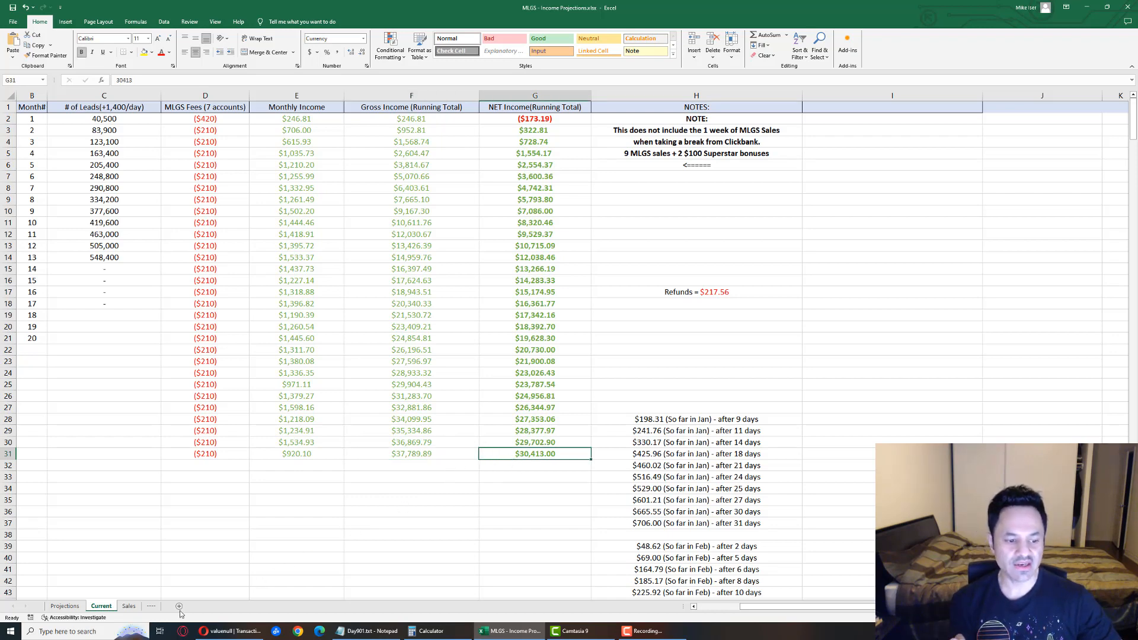
- Open the Sales sheet, scroll right to recent sales, and inspect a $20.68 sale
{"action": "left_click", "coordinate": [129, 605]}
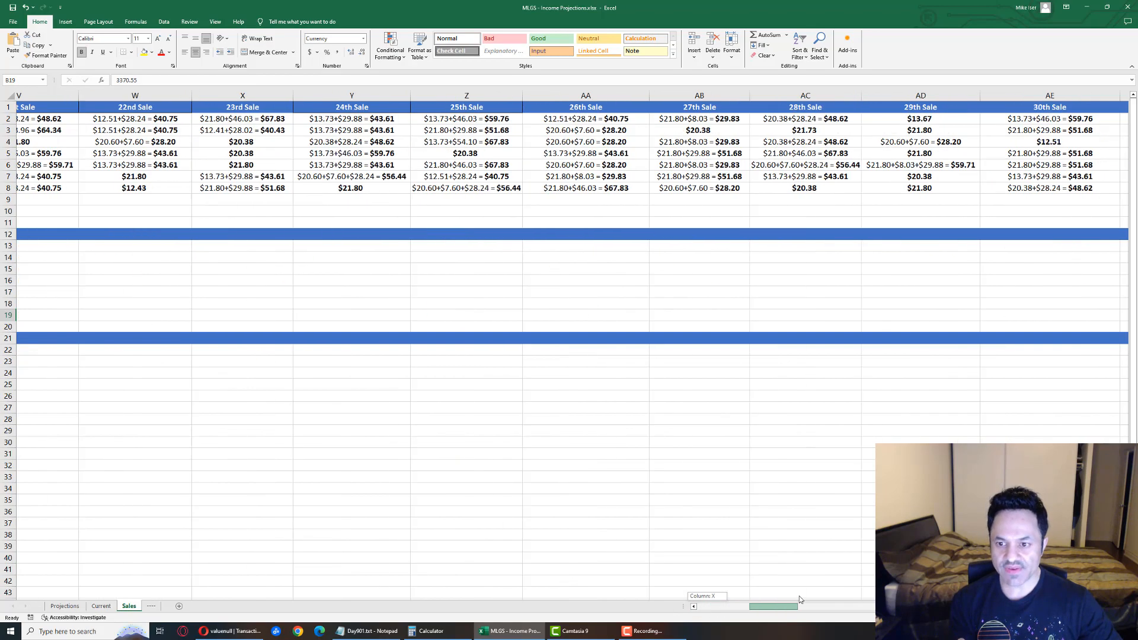
{"action": "scroll", "scroll_direction": "right", "scroll_amount": 3}
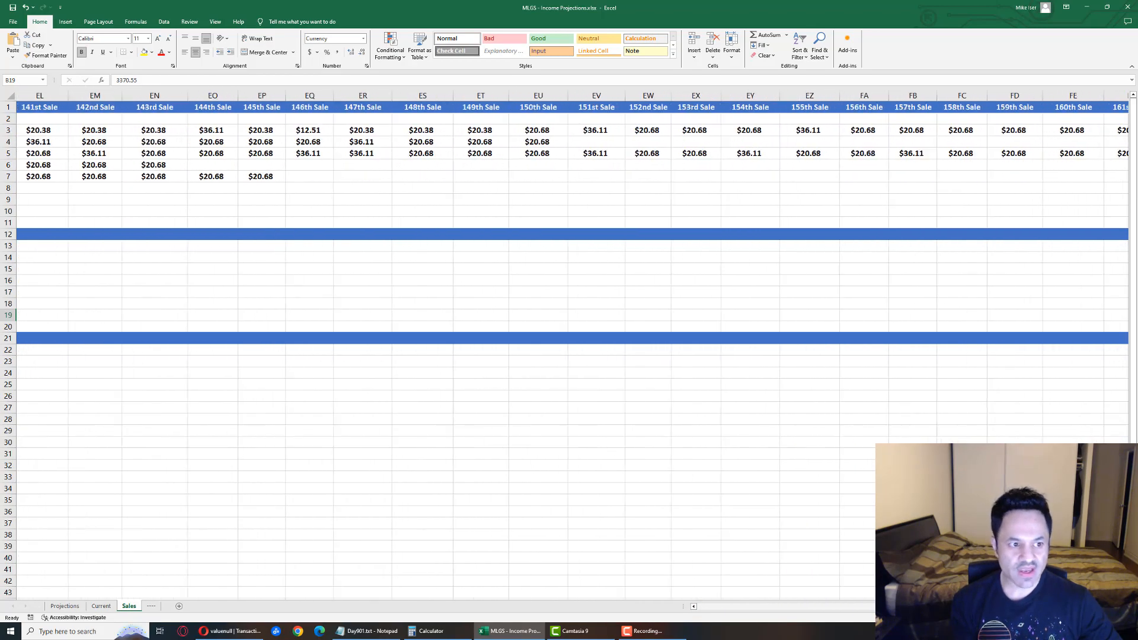
{"action": "left_click", "coordinate": [101, 165]}
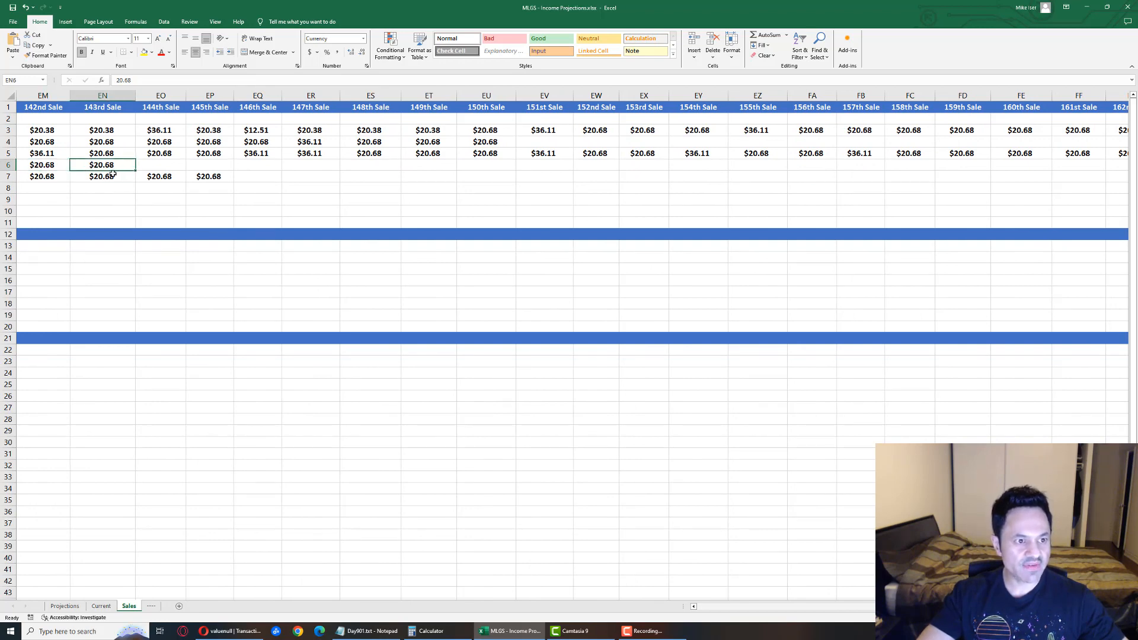
{"action": "mouse_move", "coordinate": [131, 212]}
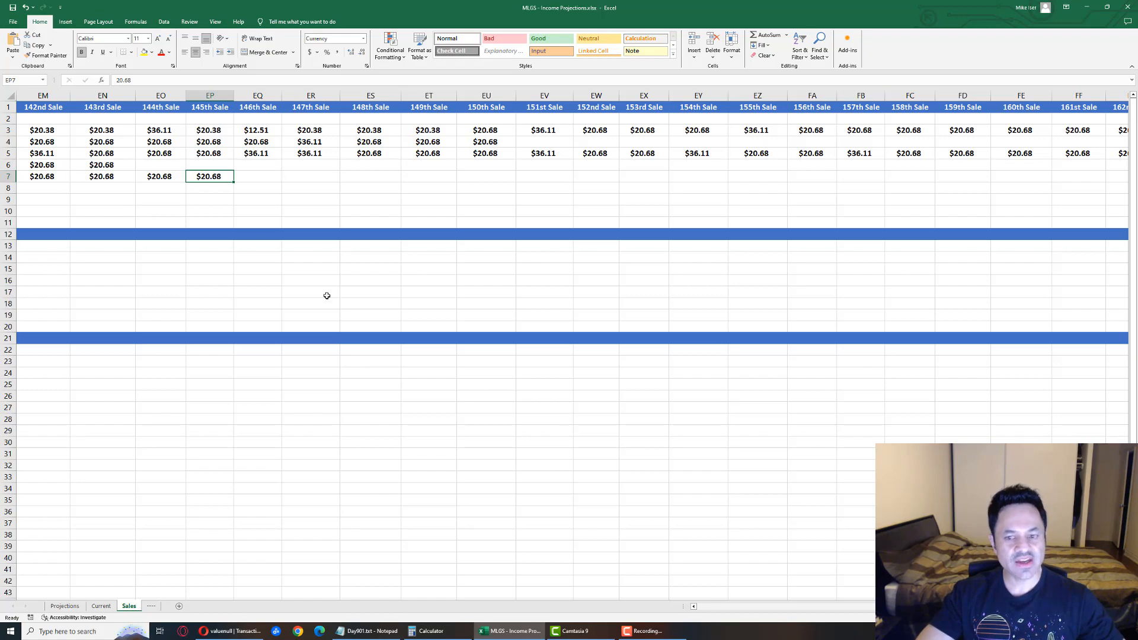
- Scroll back to column A and inspect MLGS 4 and MLGS 5 total earned cells
{"action": "scroll", "scroll_direction": "left", "scroll_amount": 3}
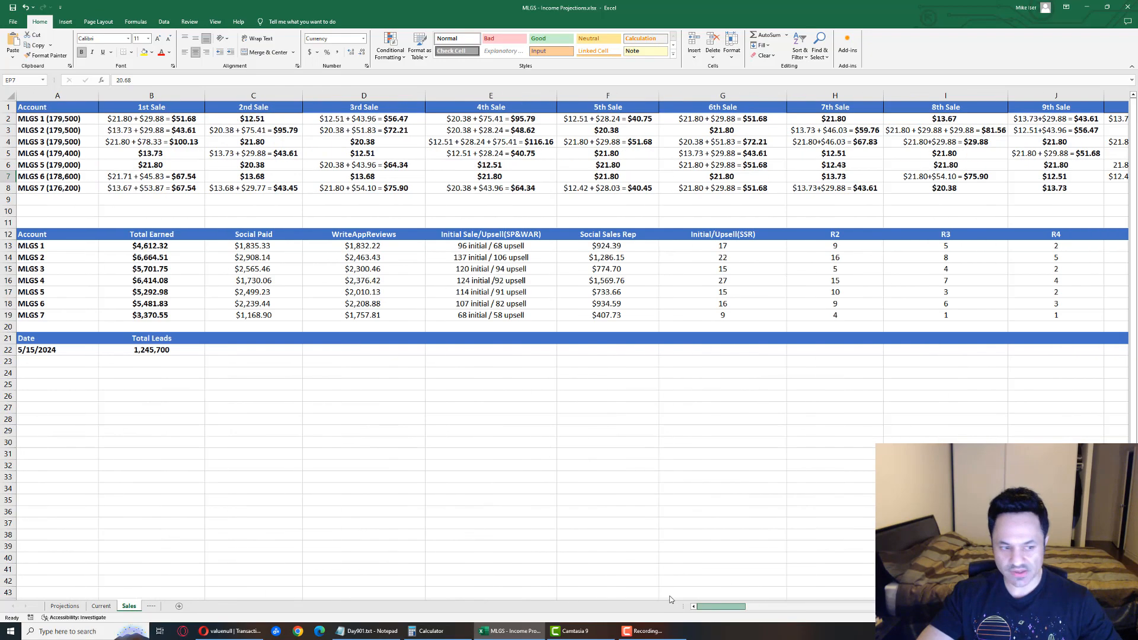
{"action": "left_click", "coordinate": [151, 280]}
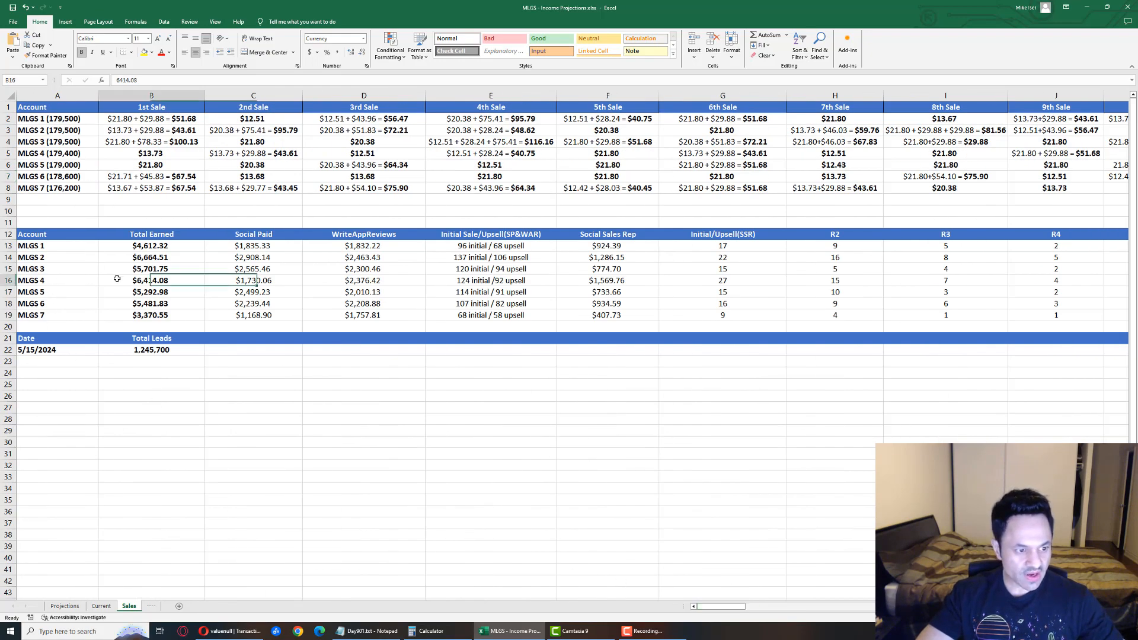
{"action": "left_click", "coordinate": [152, 292]}
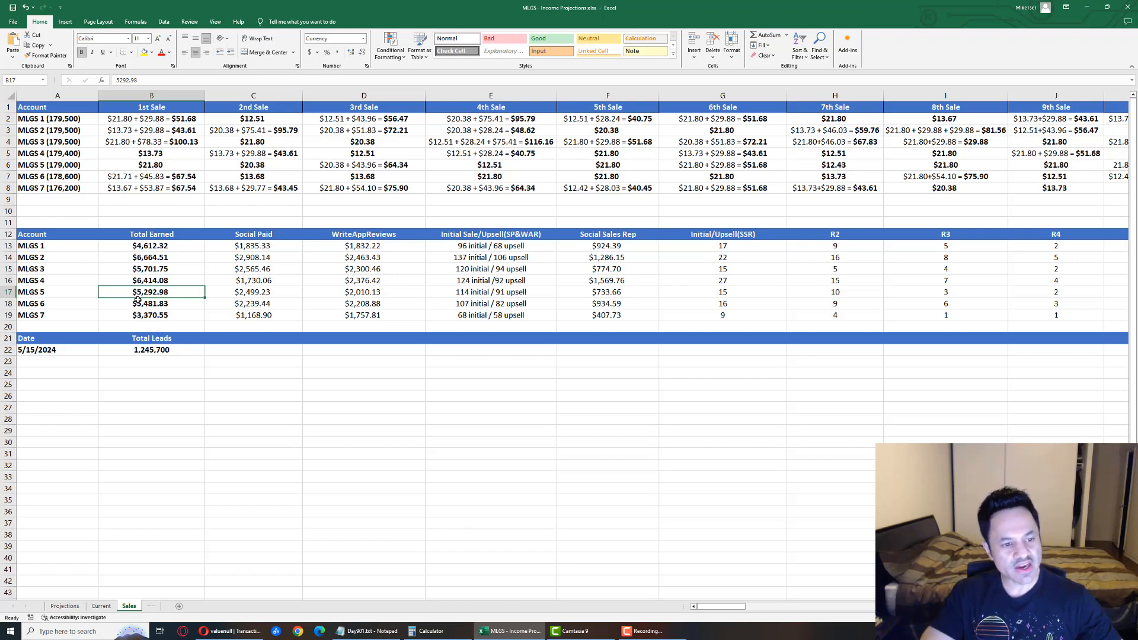
{"action": "left_click", "coordinate": [124, 303]}
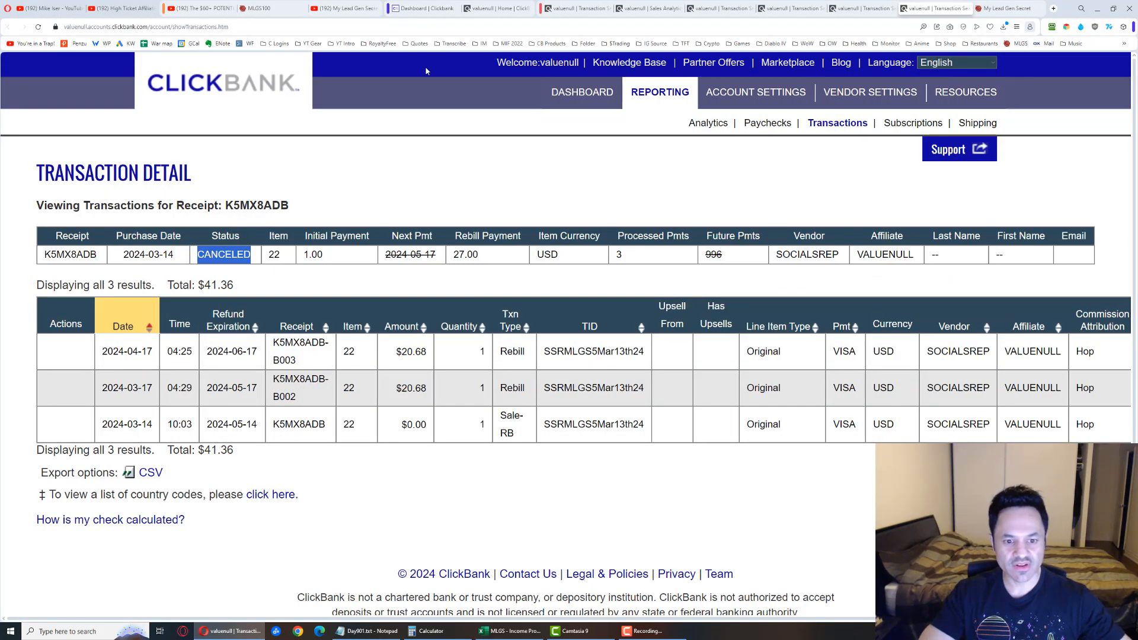
- View the ClickBank sales snapshot, then the May 17 transactions totalling $41.36
{"action": "left_click", "coordinate": [498, 9]}
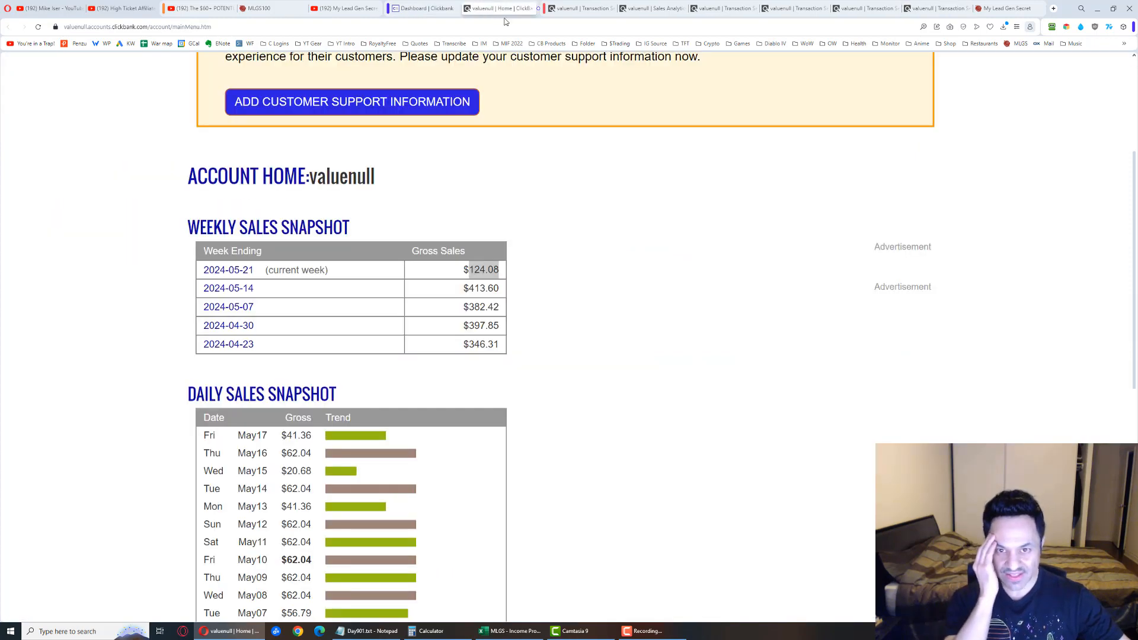
{"action": "left_click", "coordinate": [583, 7]}
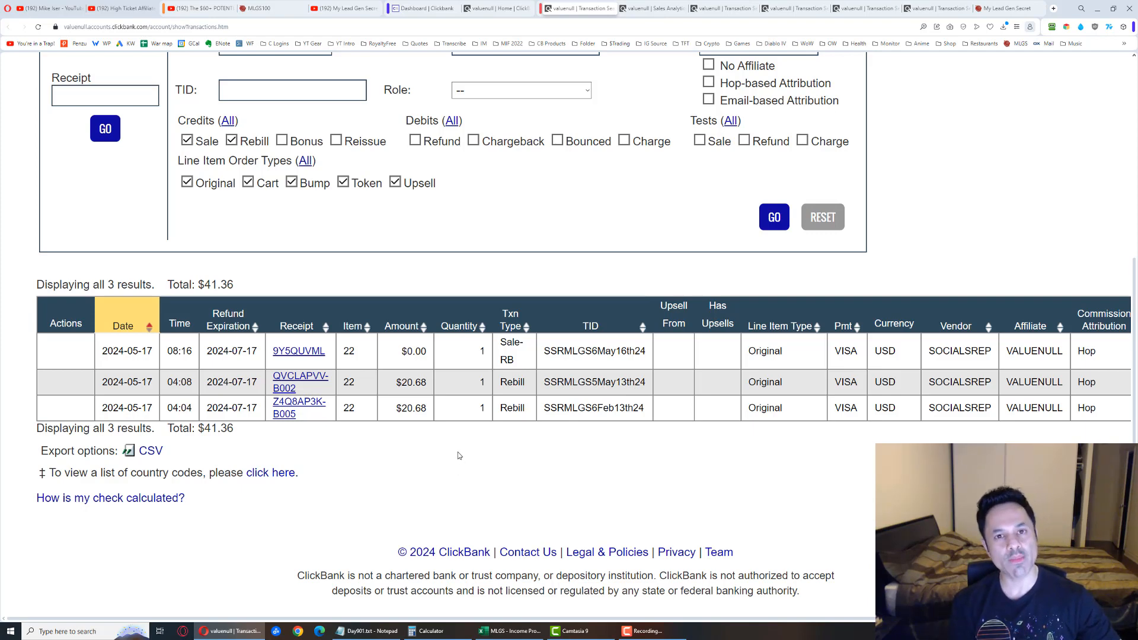
{"action": "mouse_move", "coordinate": [451, 439]}
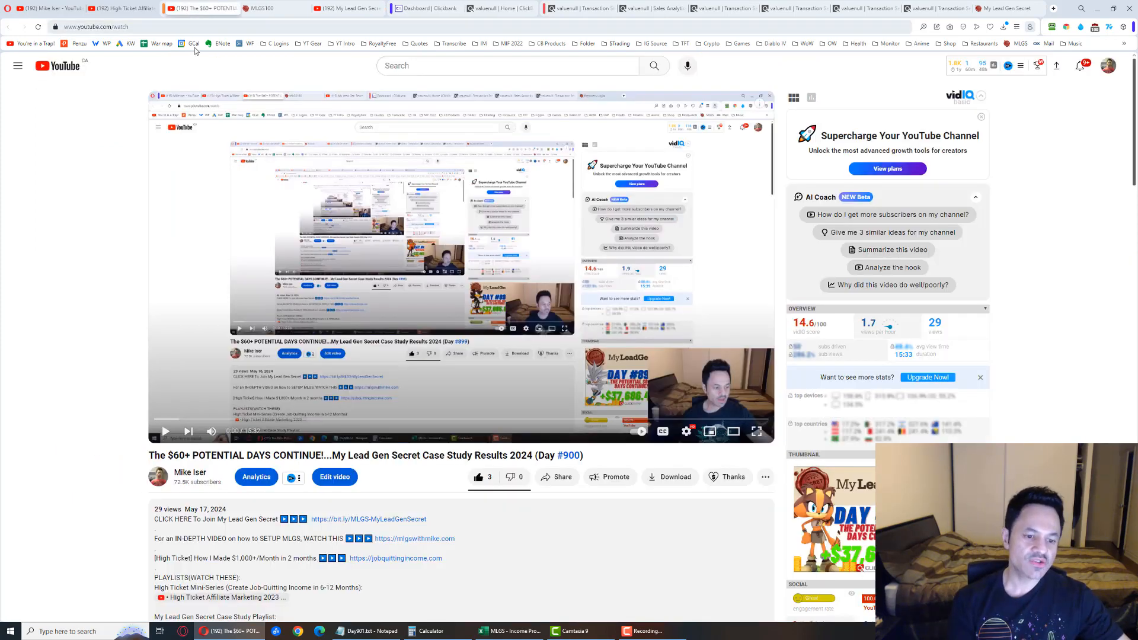
- Select the bit.ly MLGS join link in the video description
{"action": "double_click", "coordinate": [369, 519]}
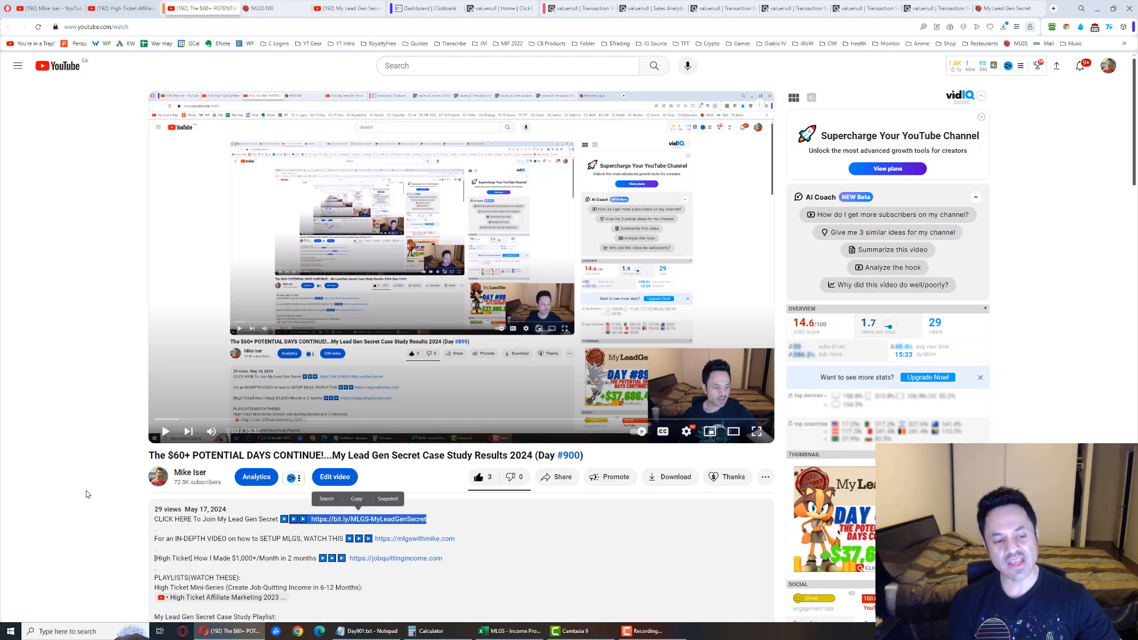
{"action": "mouse_move", "coordinate": [62, 493]}
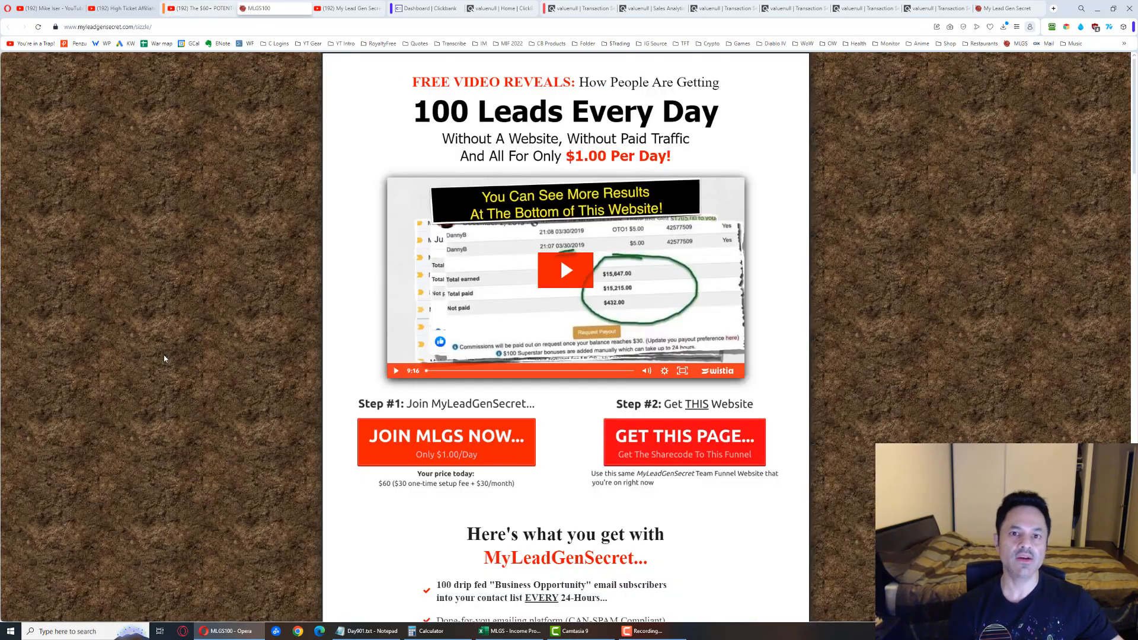
- Scroll down the MyLeadGenSecret landing page and back to the top
{"action": "scroll", "scroll_direction": "down", "scroll_amount": 3}
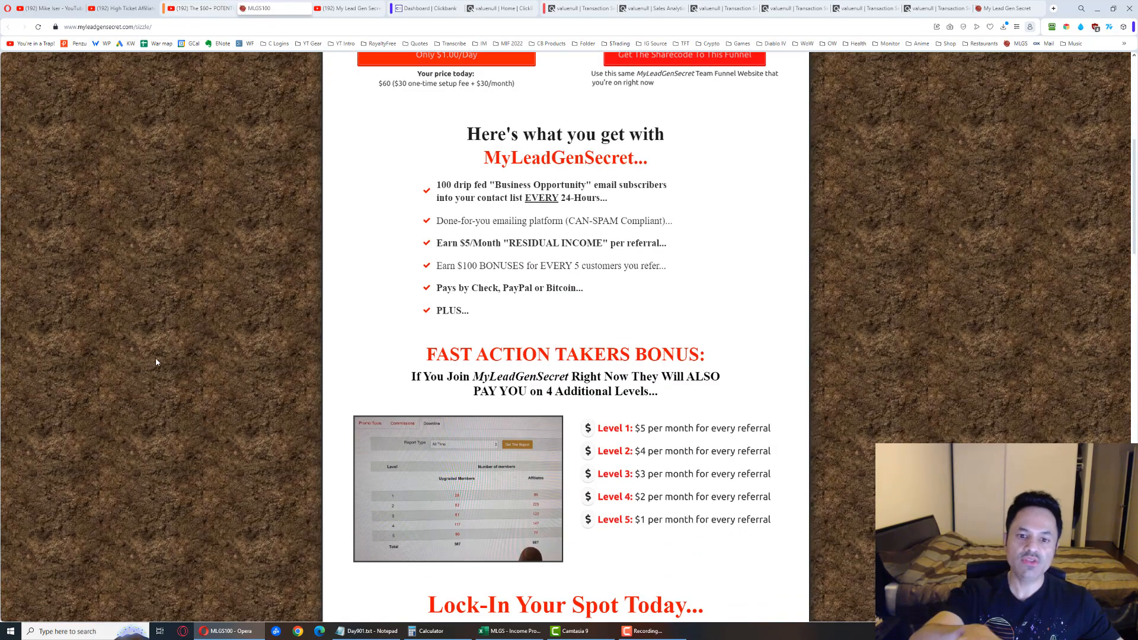
{"action": "scroll", "scroll_direction": "up", "scroll_amount": 3}
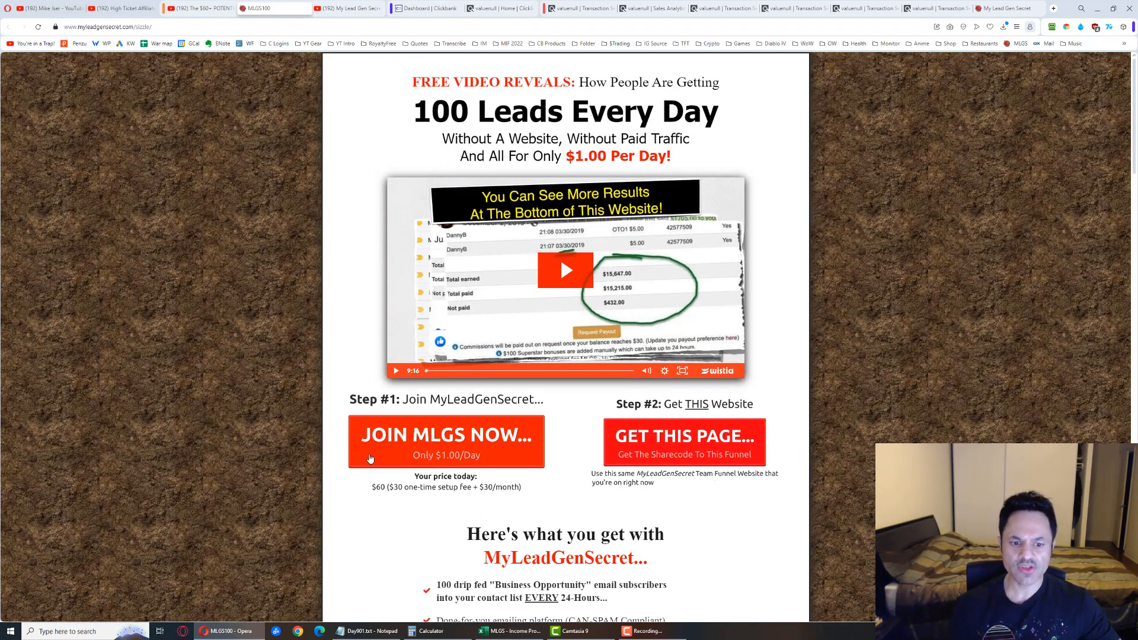
{"action": "mouse_move", "coordinate": [241, 420]}
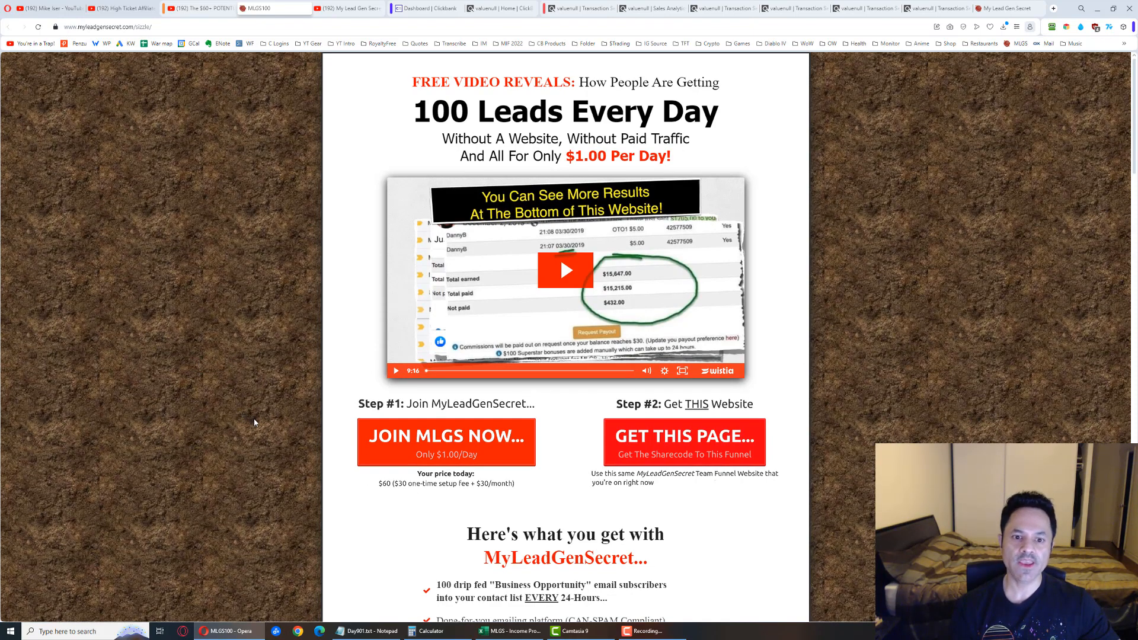
{"action": "mouse_move", "coordinate": [266, 430]}
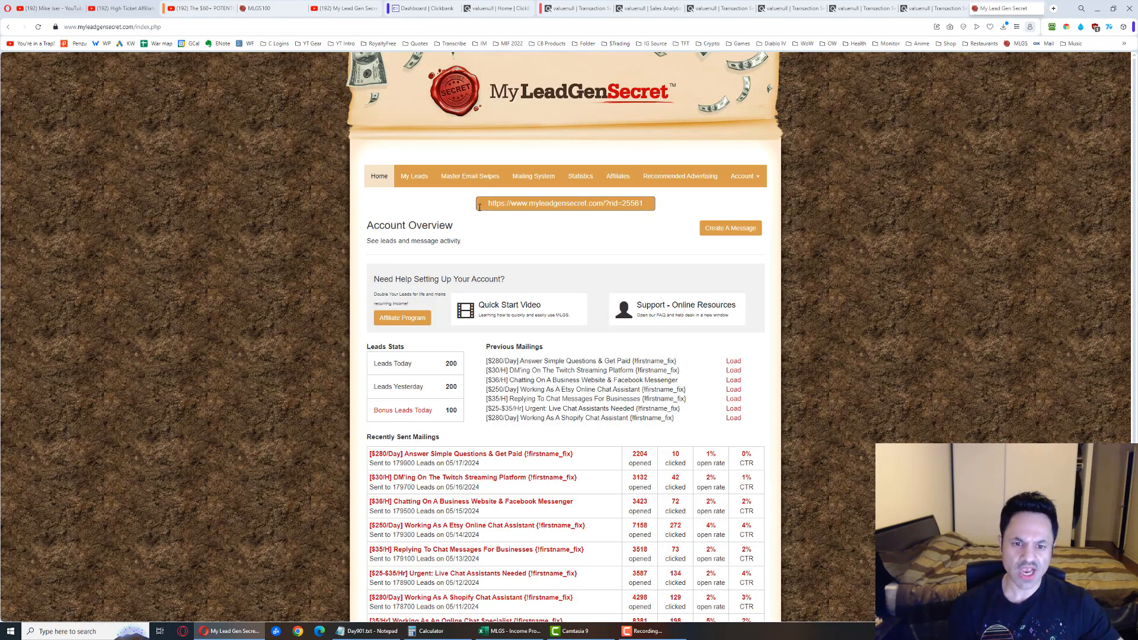
{"action": "triple_click", "coordinate": [566, 203]}
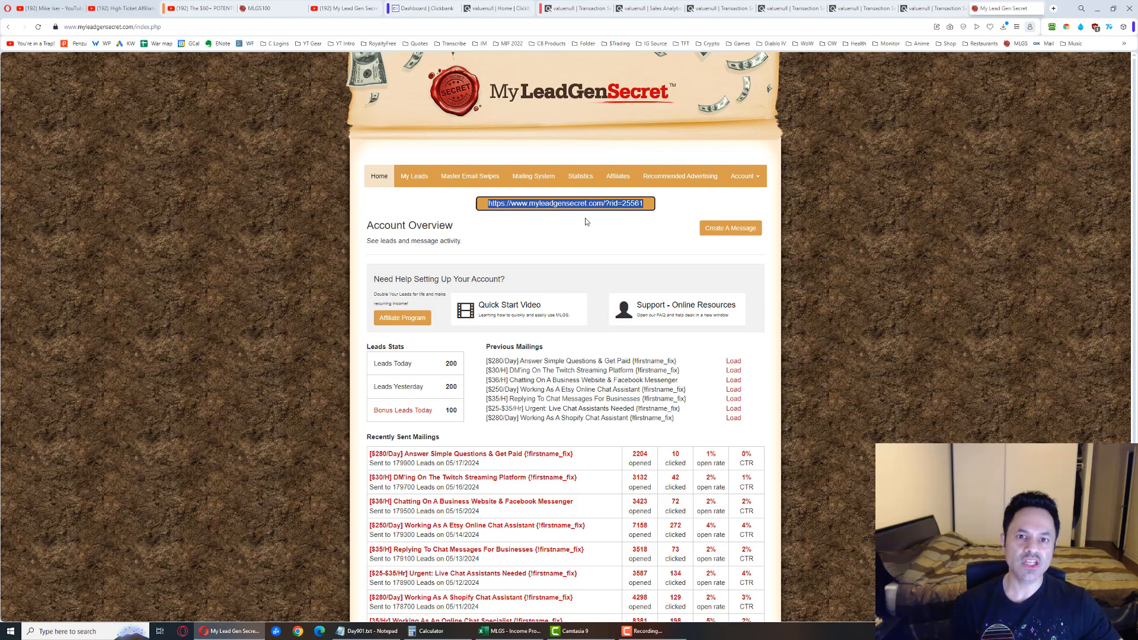
{"action": "mouse_move", "coordinate": [256, 198]}
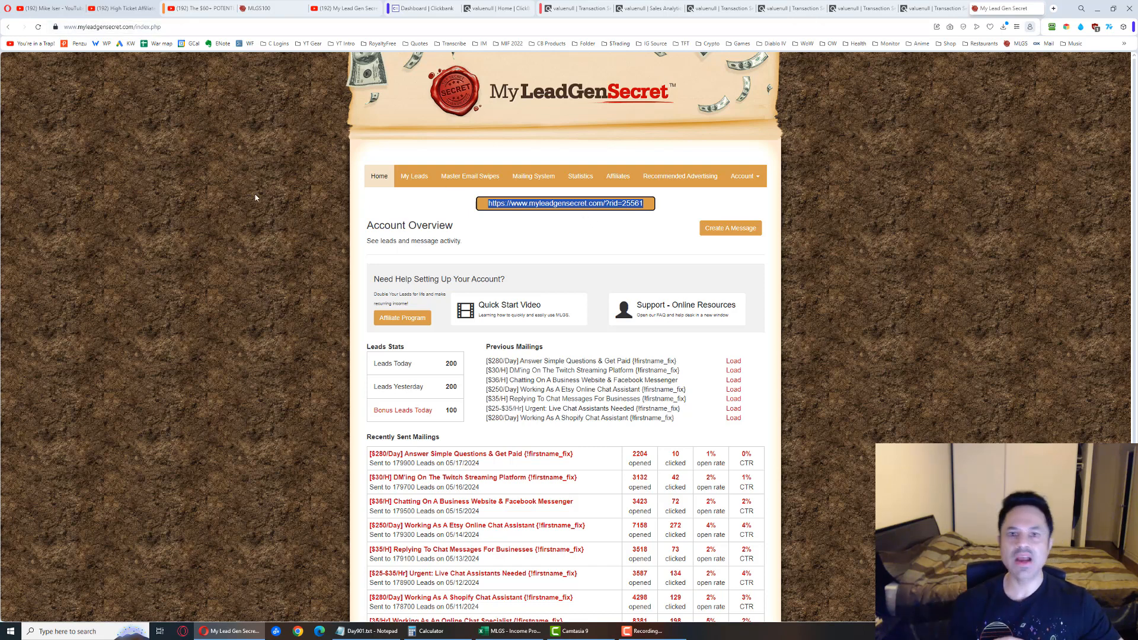
{"action": "mouse_move", "coordinate": [502, 217]}
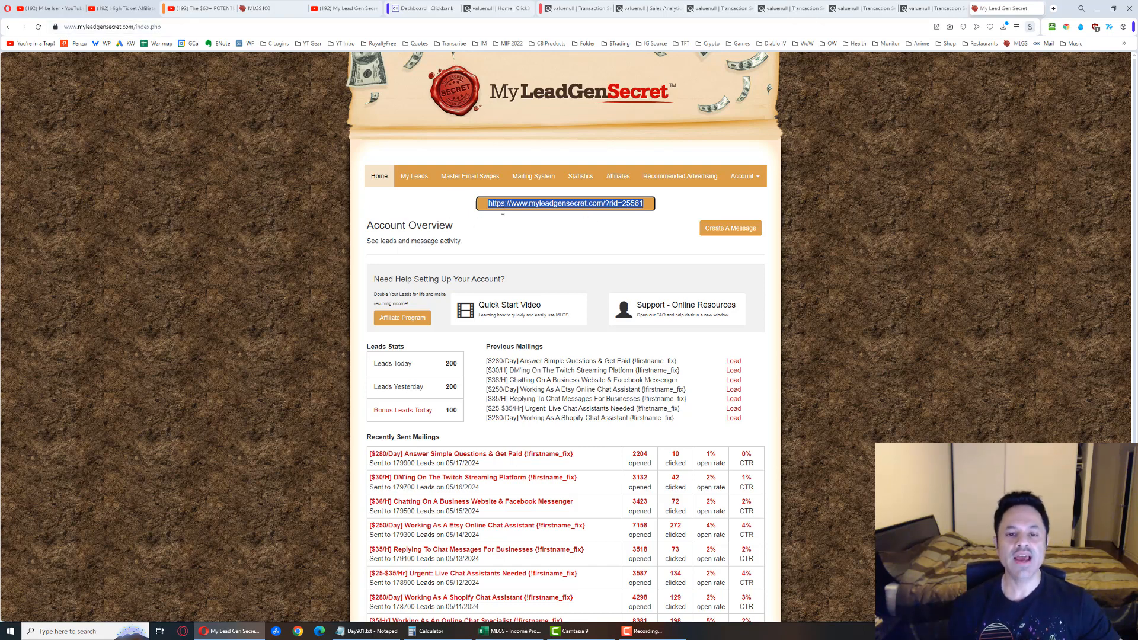
{"action": "mouse_move", "coordinate": [245, 266]}
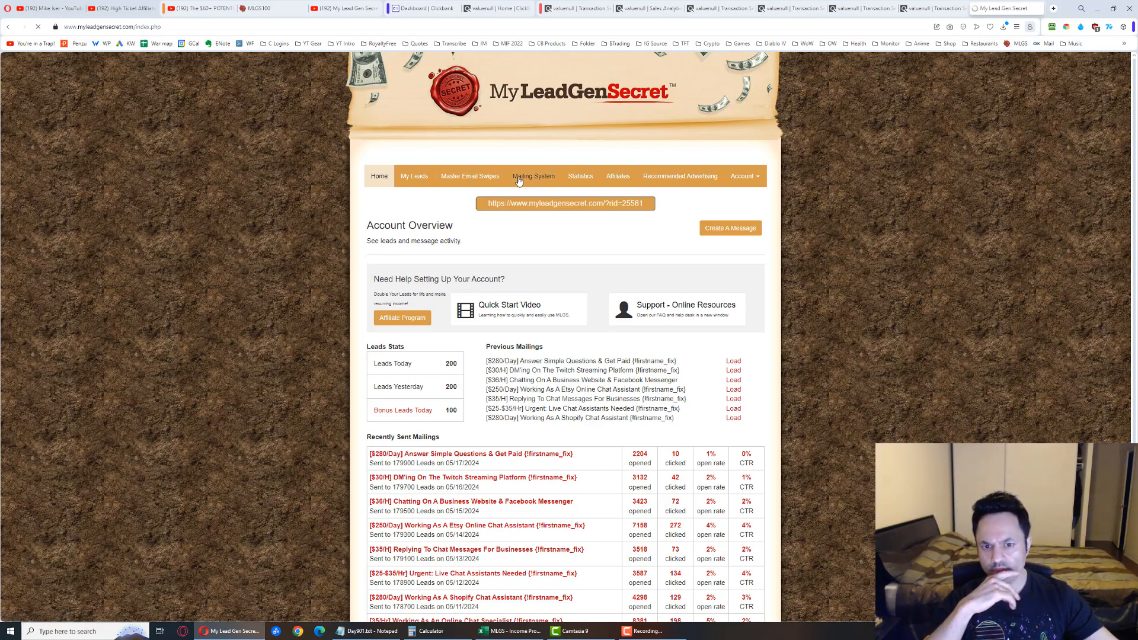
- Open the Mailing System and load the saved chat assistant email into the editor
{"action": "left_click", "coordinate": [532, 176]}
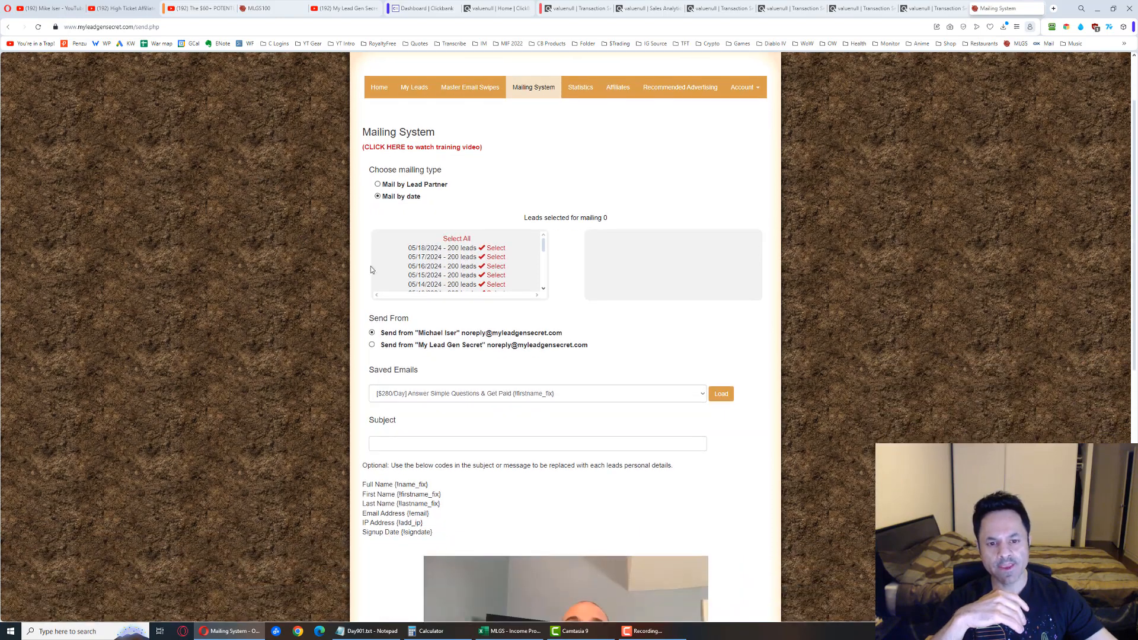
{"action": "mouse_move", "coordinate": [456, 242]}
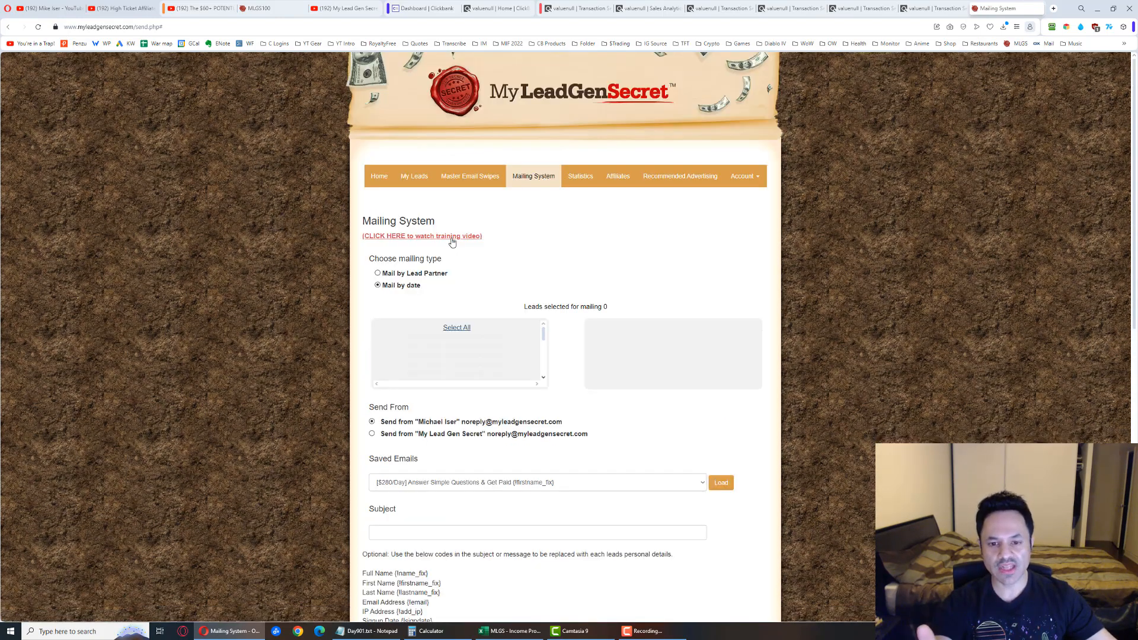
{"action": "scroll", "scroll_direction": "down", "scroll_amount": 3}
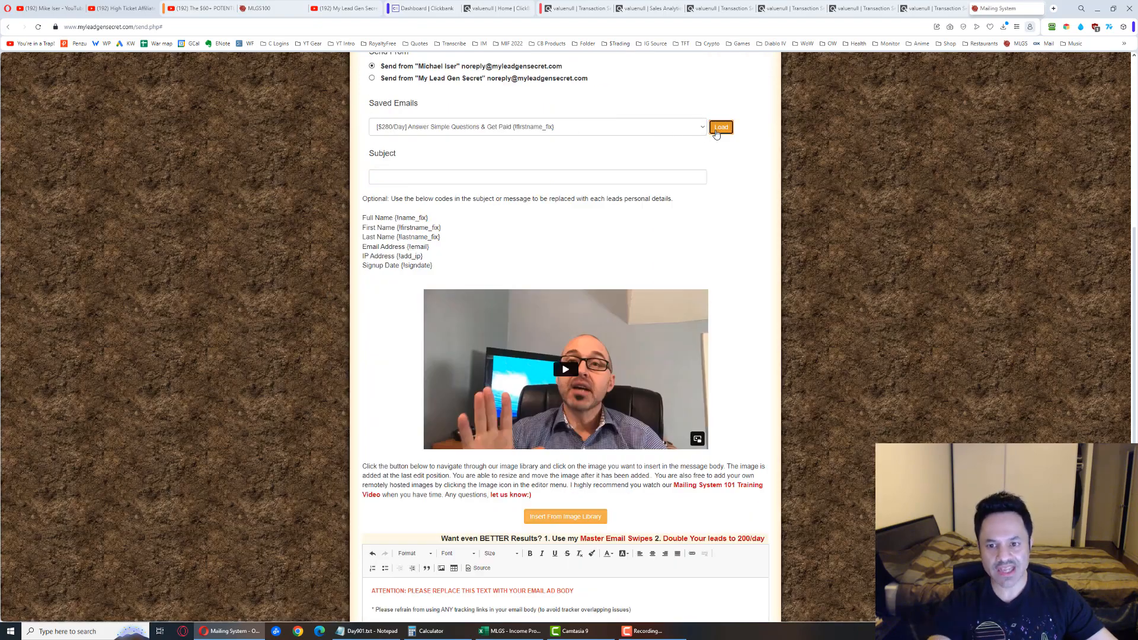
{"action": "left_click", "coordinate": [720, 127]}
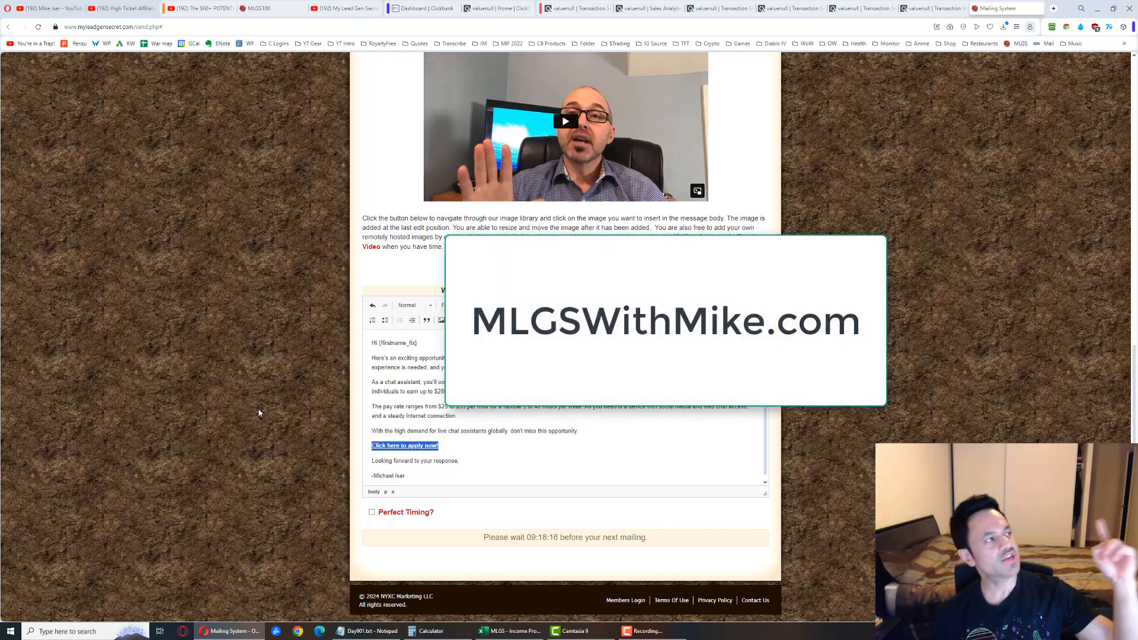
{"action": "mouse_move", "coordinate": [194, 77]}
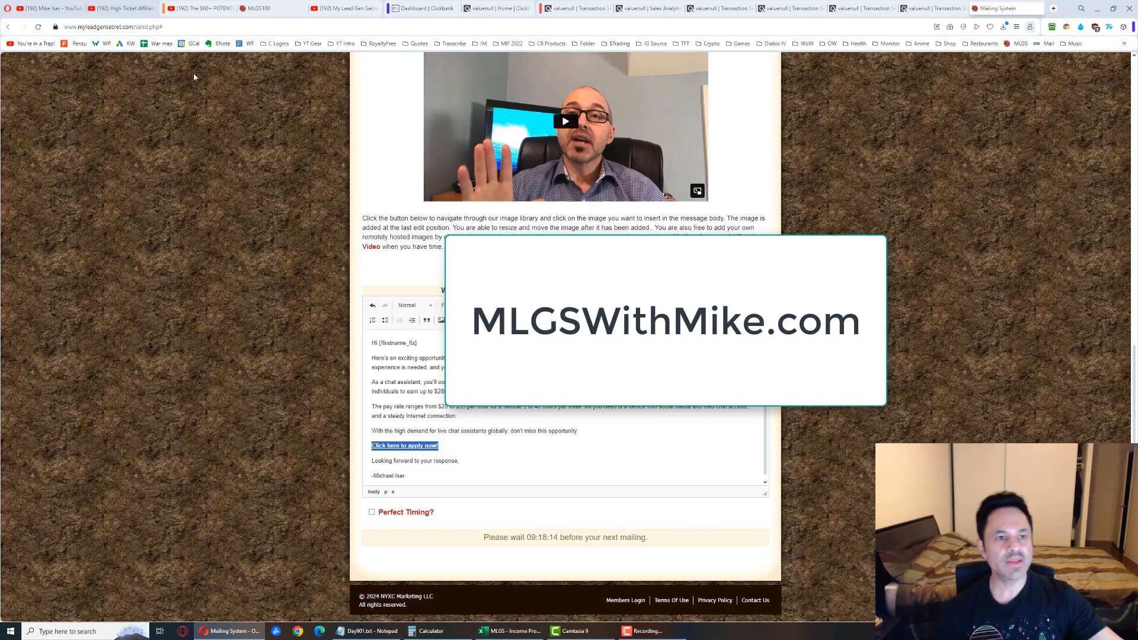
- Switch to the My Lead Gen Secret Review 2023 video tab
{"action": "left_click", "coordinate": [200, 8]}
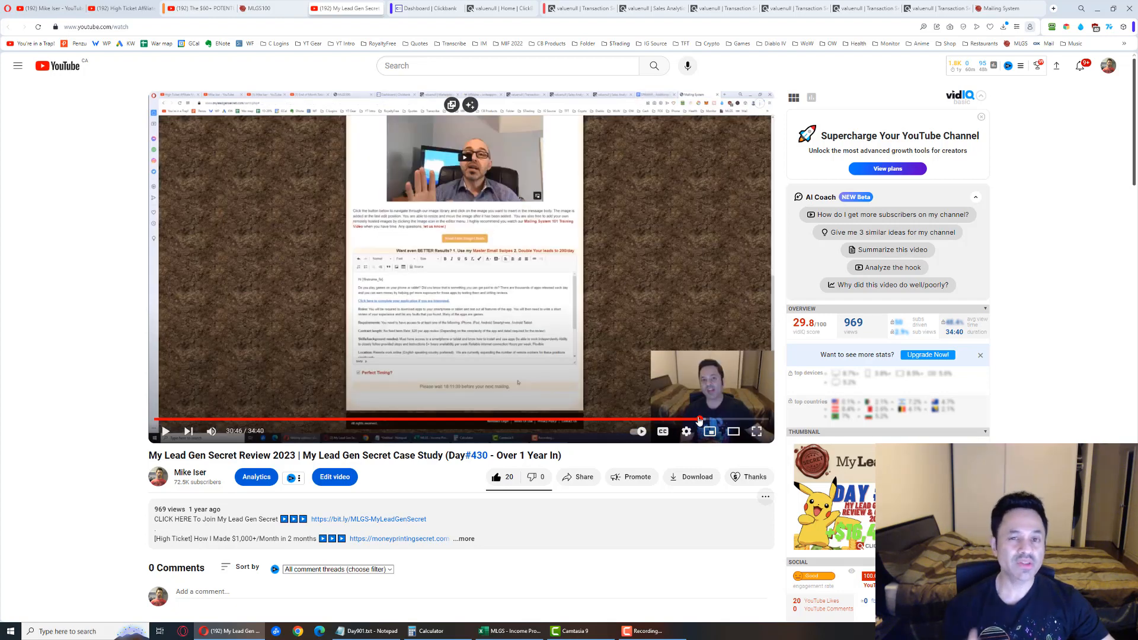
{"action": "mouse_move", "coordinate": [709, 432]}
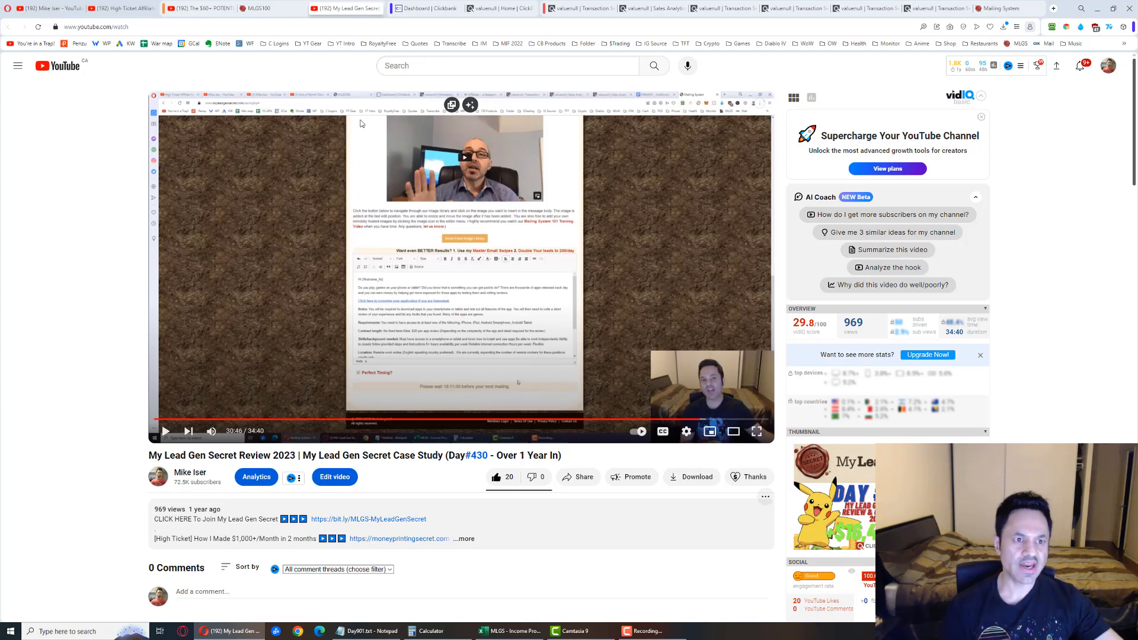
- Switch to the High Ticket Affiliate Marketing Guide 2023 playlist tab
{"action": "left_click", "coordinate": [202, 9]}
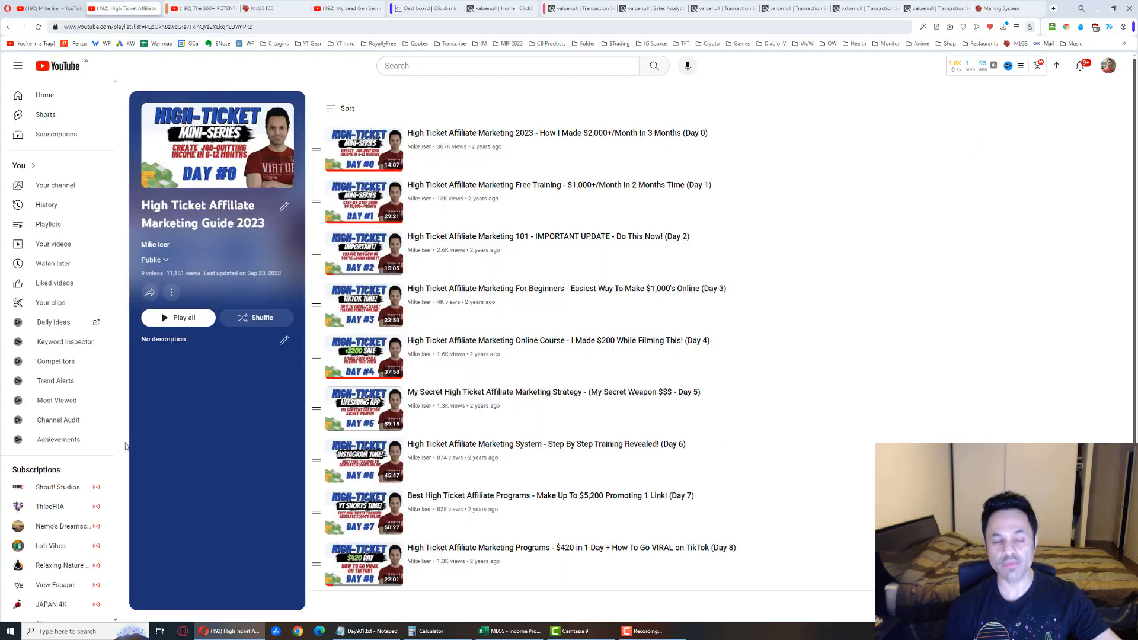
{"action": "mouse_move", "coordinate": [164, 472]}
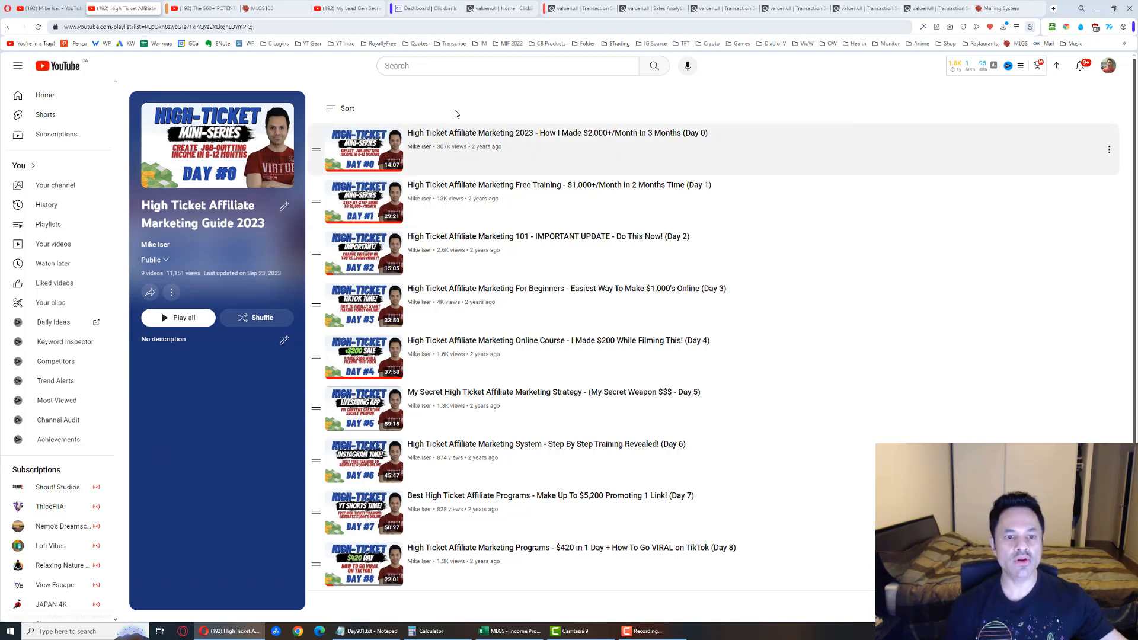
{"action": "mouse_move", "coordinate": [299, 173]}
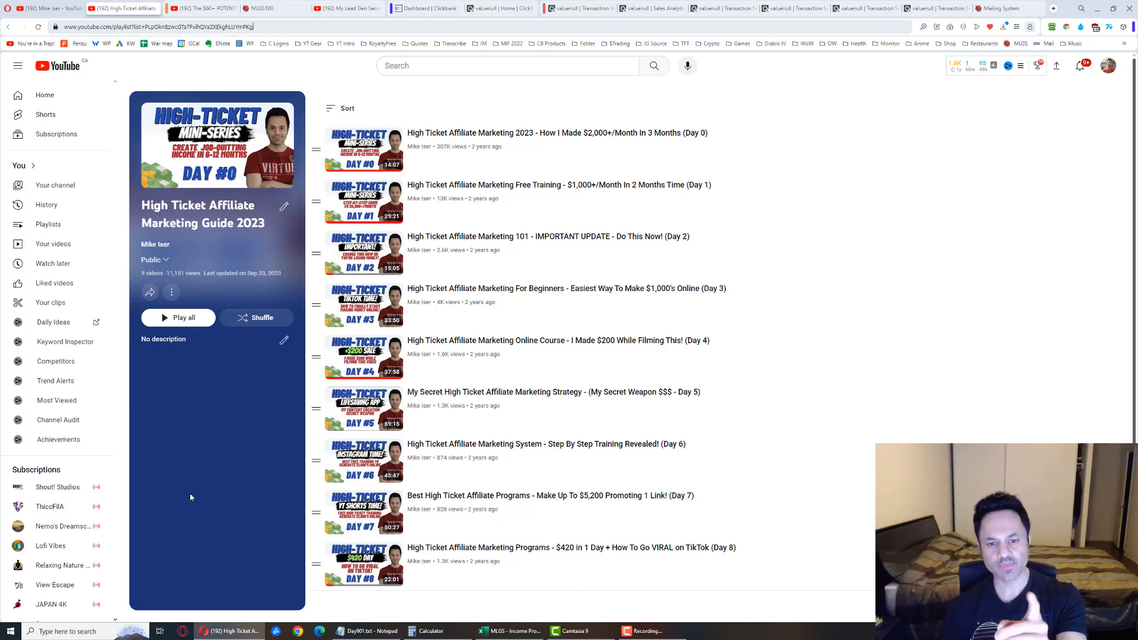
{"action": "mouse_move", "coordinate": [201, 410]}
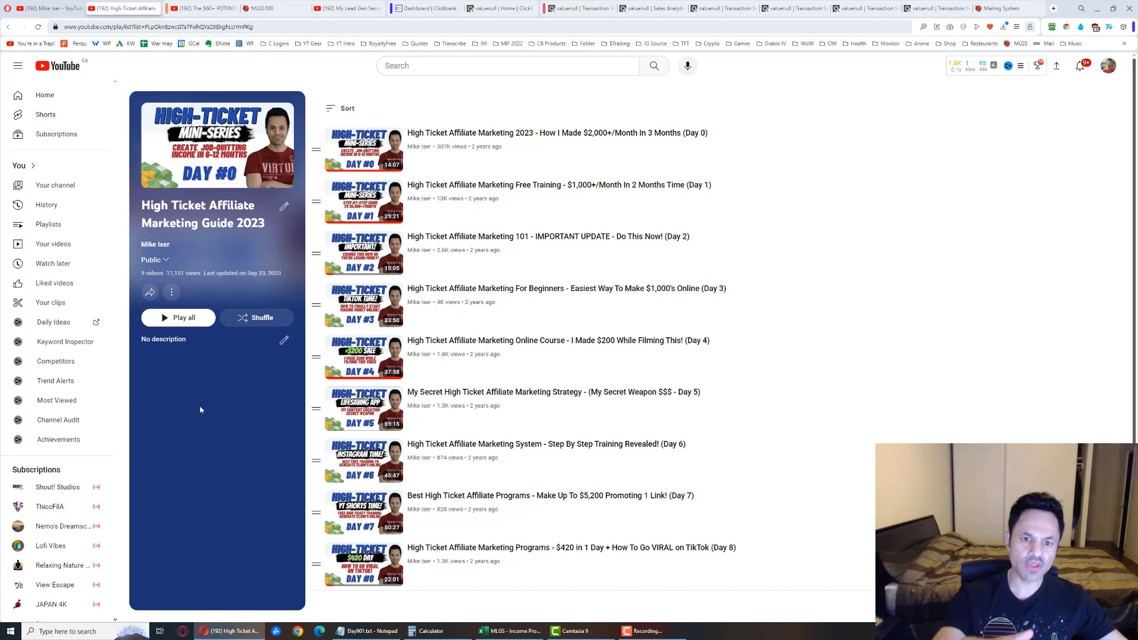
{"action": "mouse_move", "coordinate": [191, 406]}
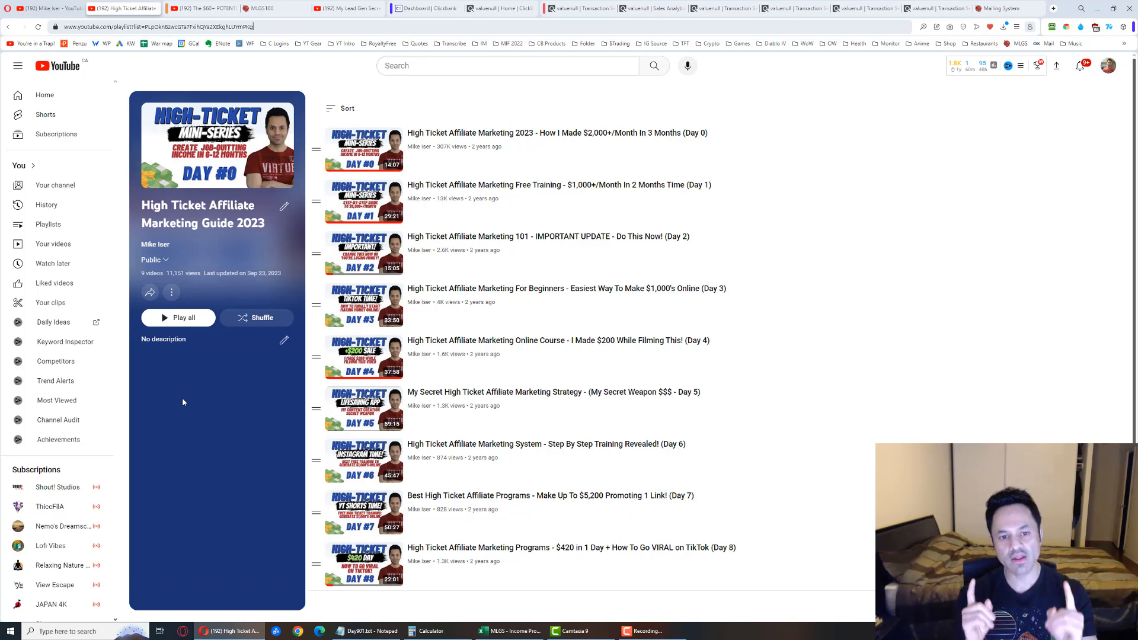
{"action": "left_click", "coordinate": [202, 8]}
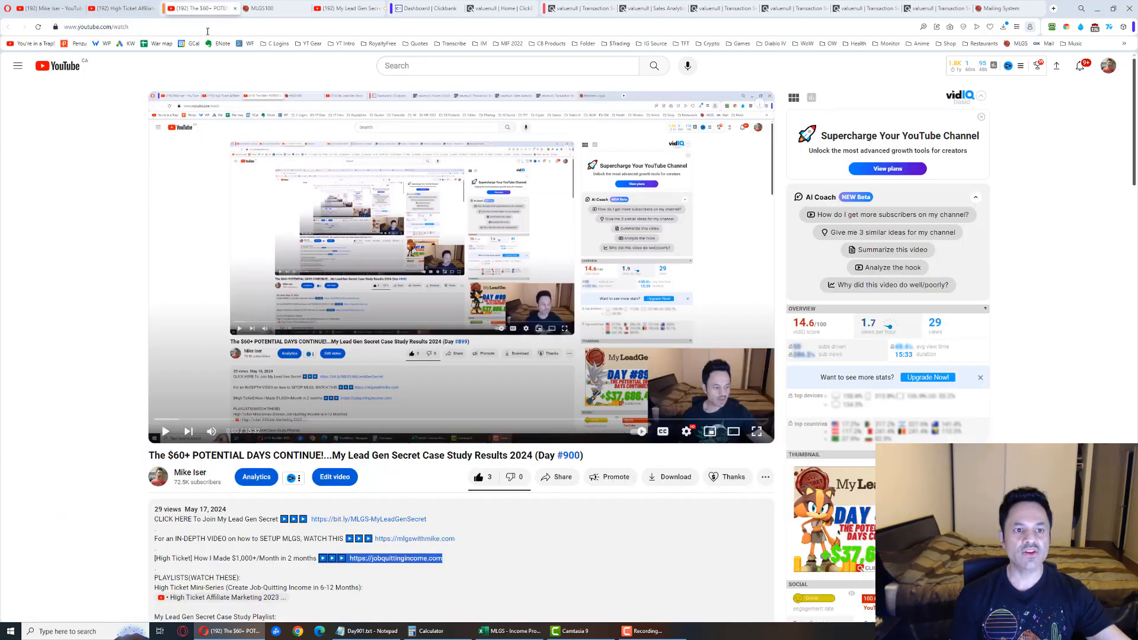
{"action": "mouse_move", "coordinate": [368, 558]}
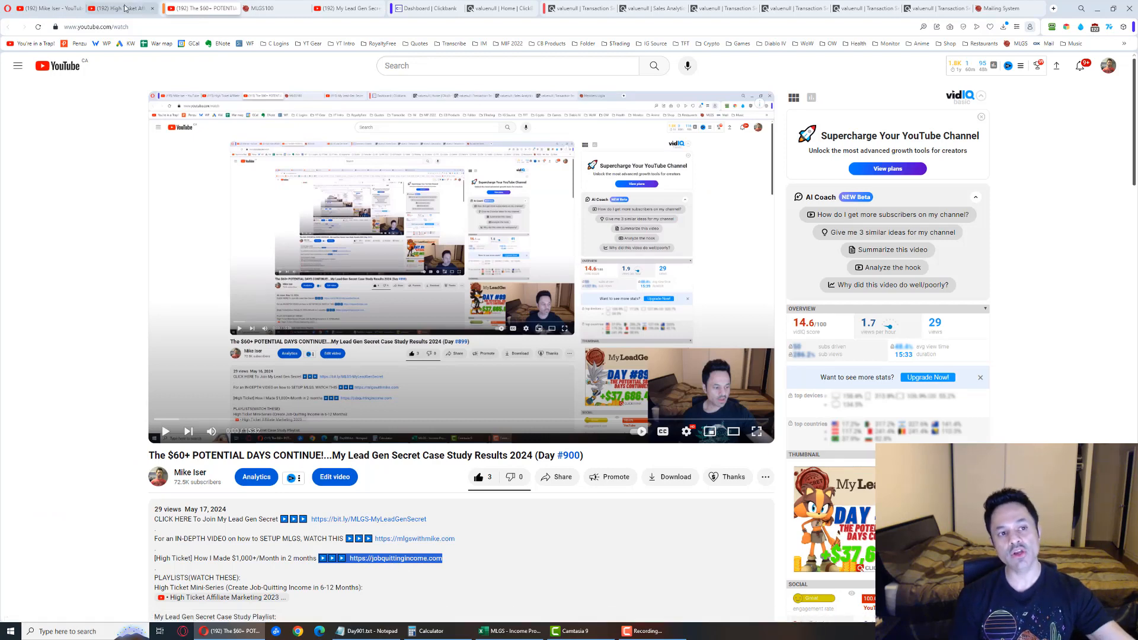
{"action": "left_click", "coordinate": [119, 8]}
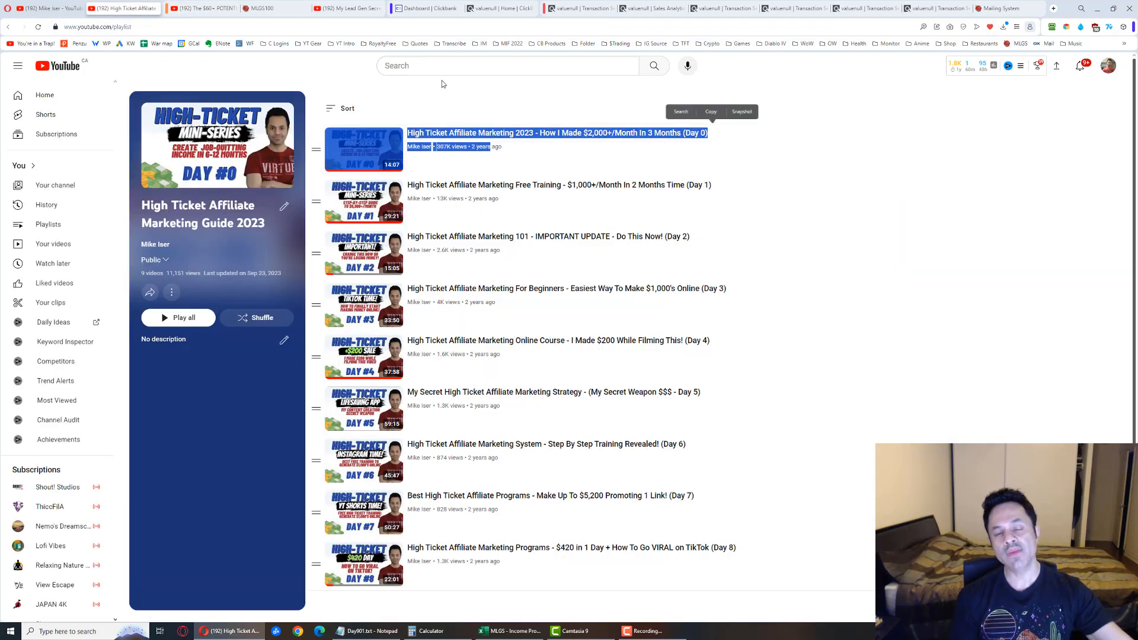